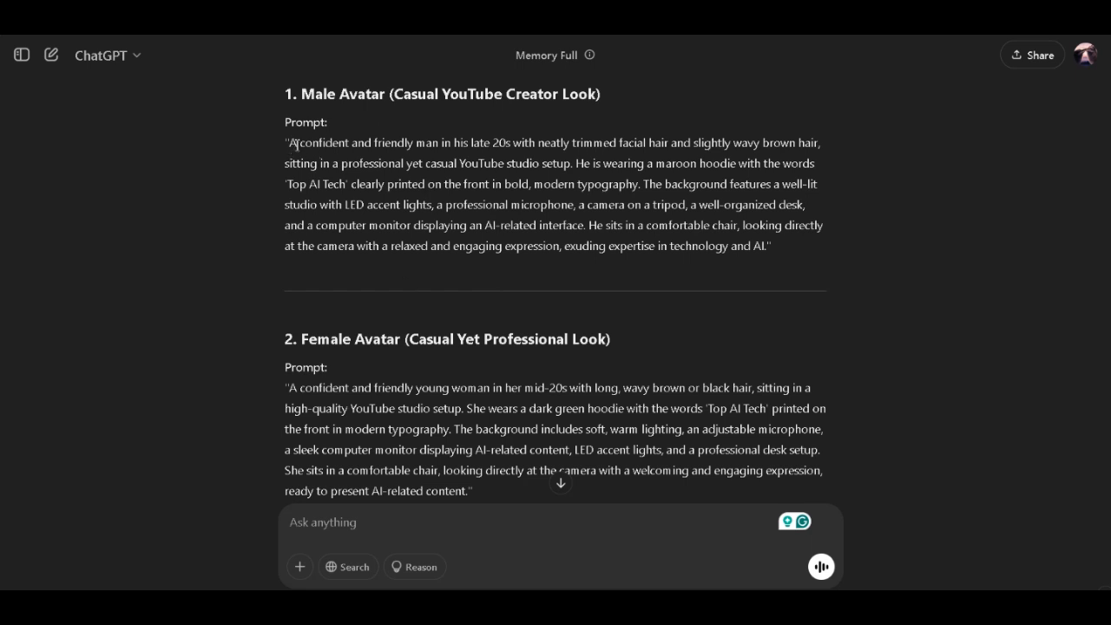
# - Read through ChatGPT's male avatar prompt, highlighting its opening words, age and beard description
pyautogui.moveTo(300, 142); pyautogui.dragTo(437, 143)
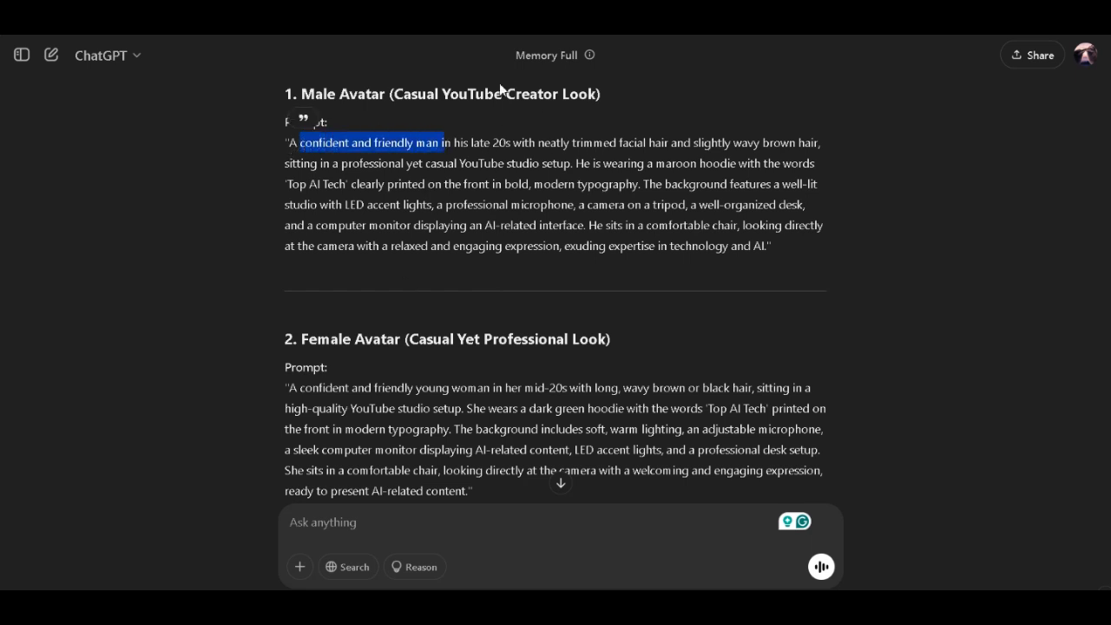
pyautogui.moveTo(703, 125)
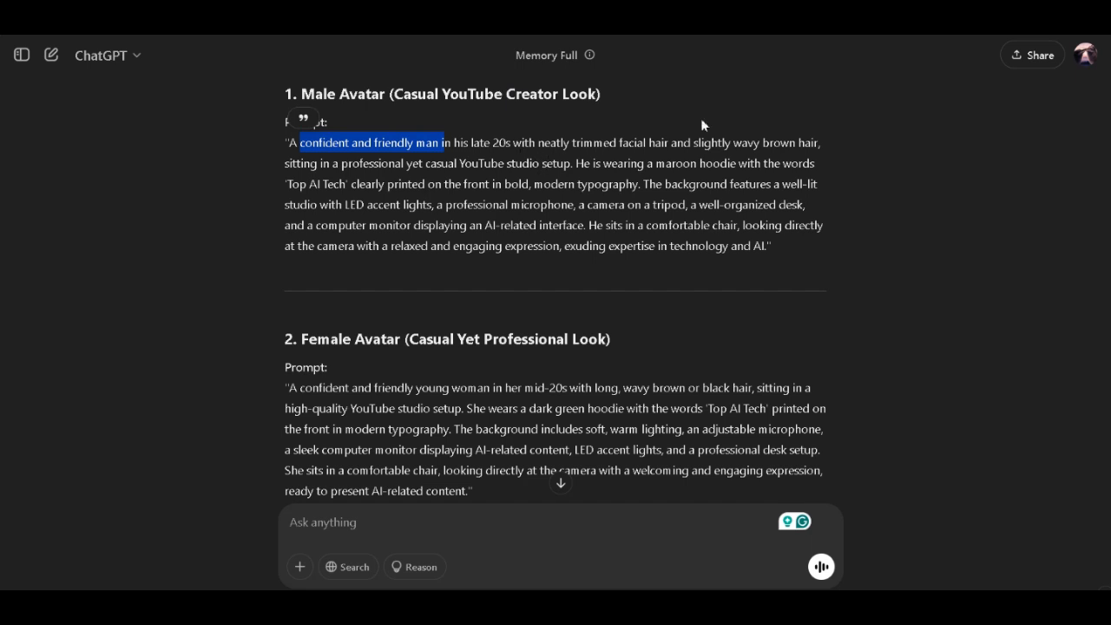
pyautogui.moveTo(590, 144)
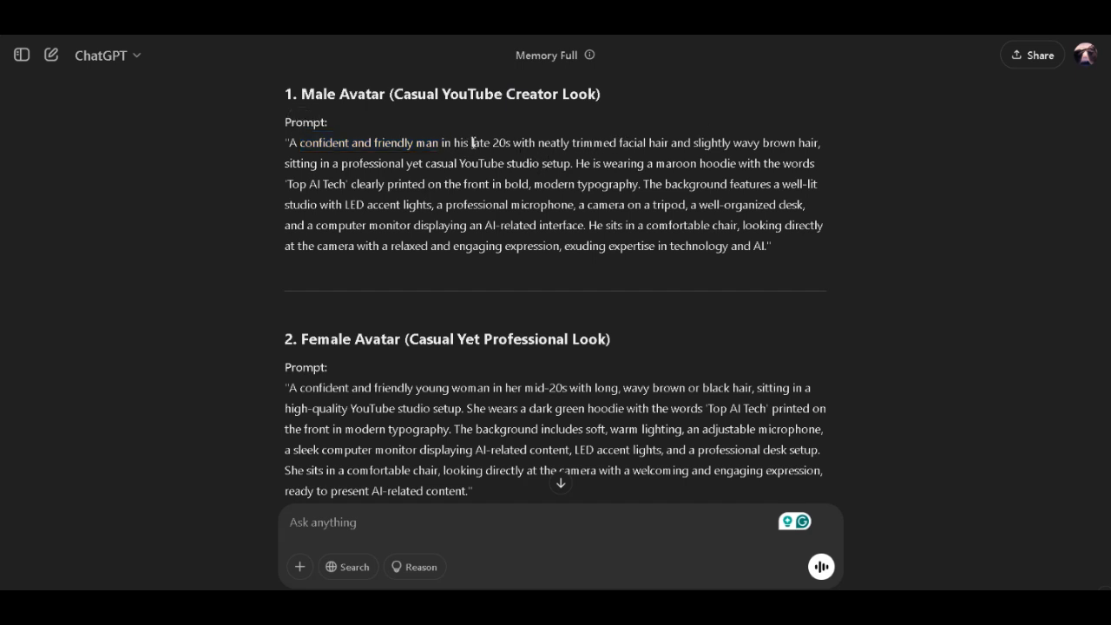
pyautogui.moveTo(473, 143); pyautogui.dragTo(621, 142)
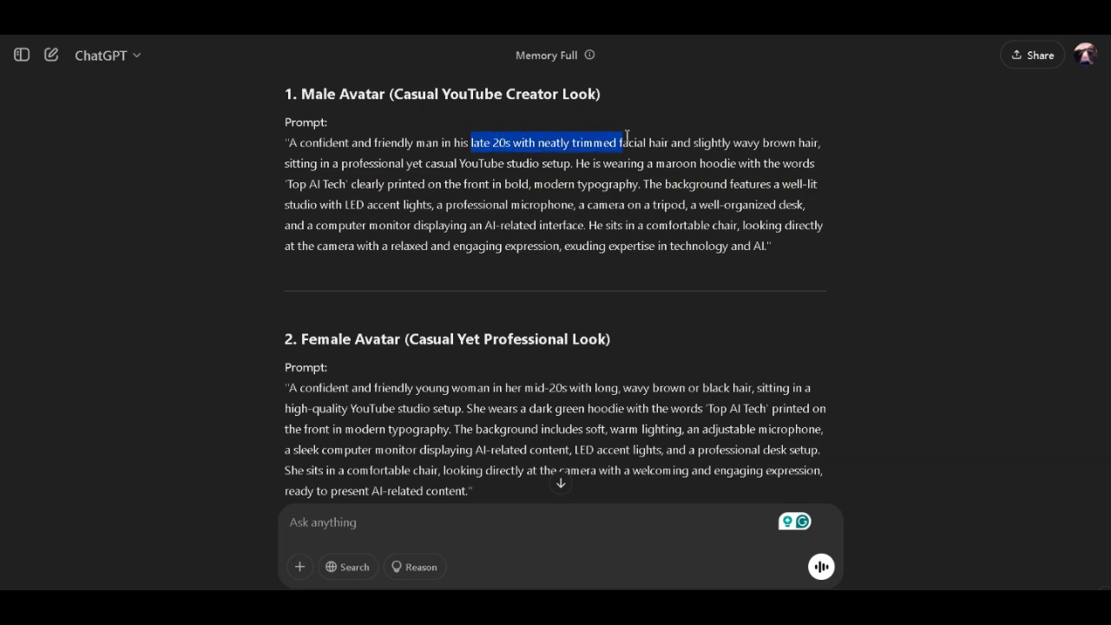
pyautogui.moveTo(667, 119)
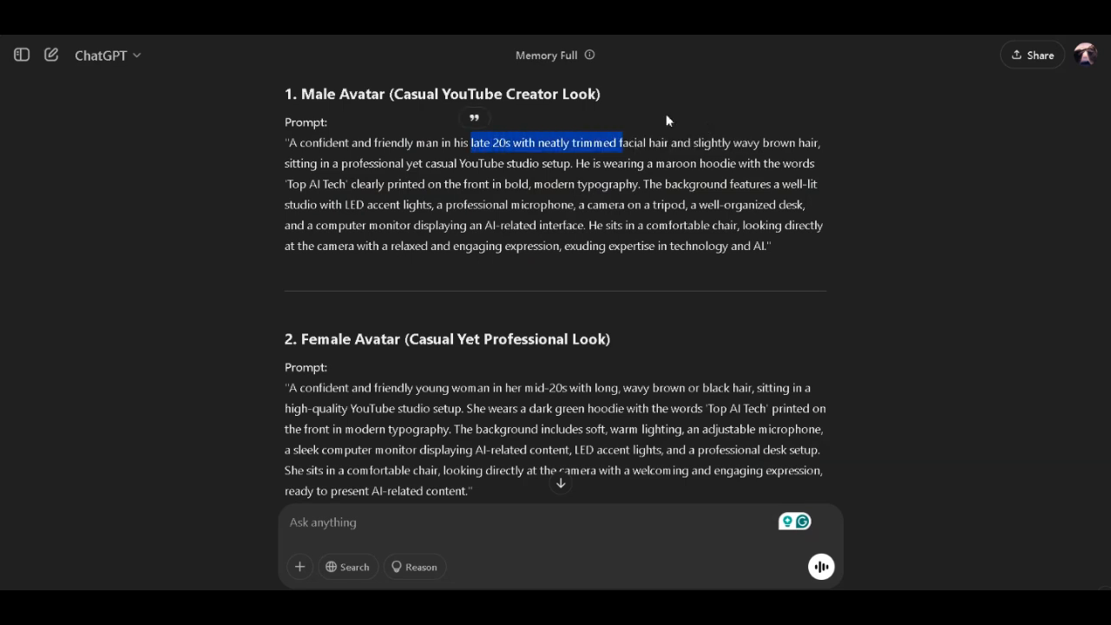
pyautogui.click(727, 135)
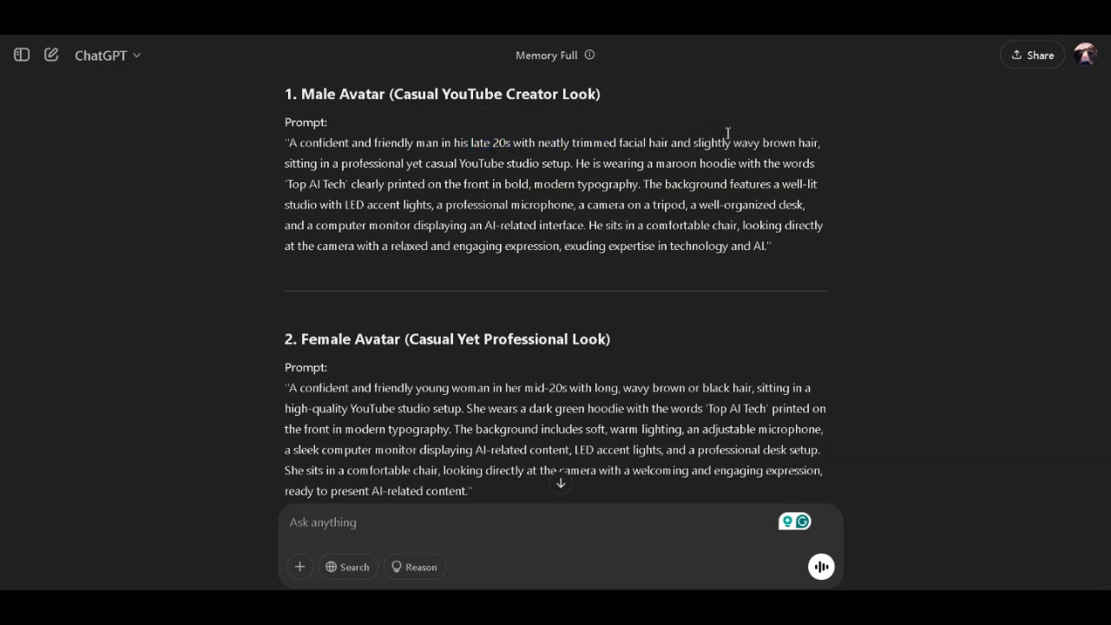
pyautogui.moveTo(813, 223)
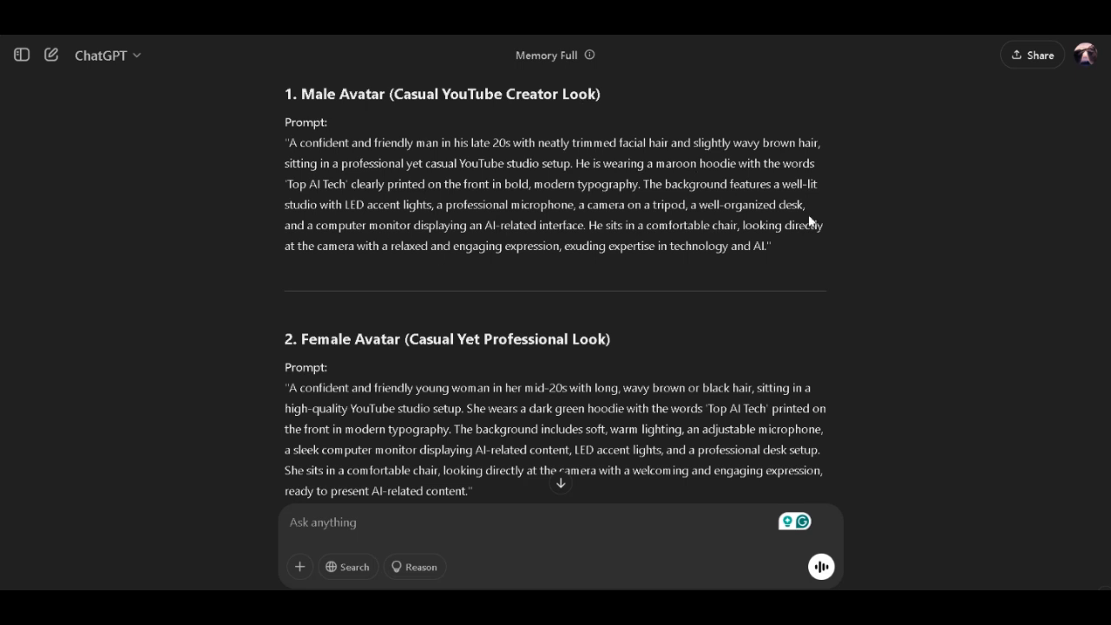
pyautogui.moveTo(427, 170)
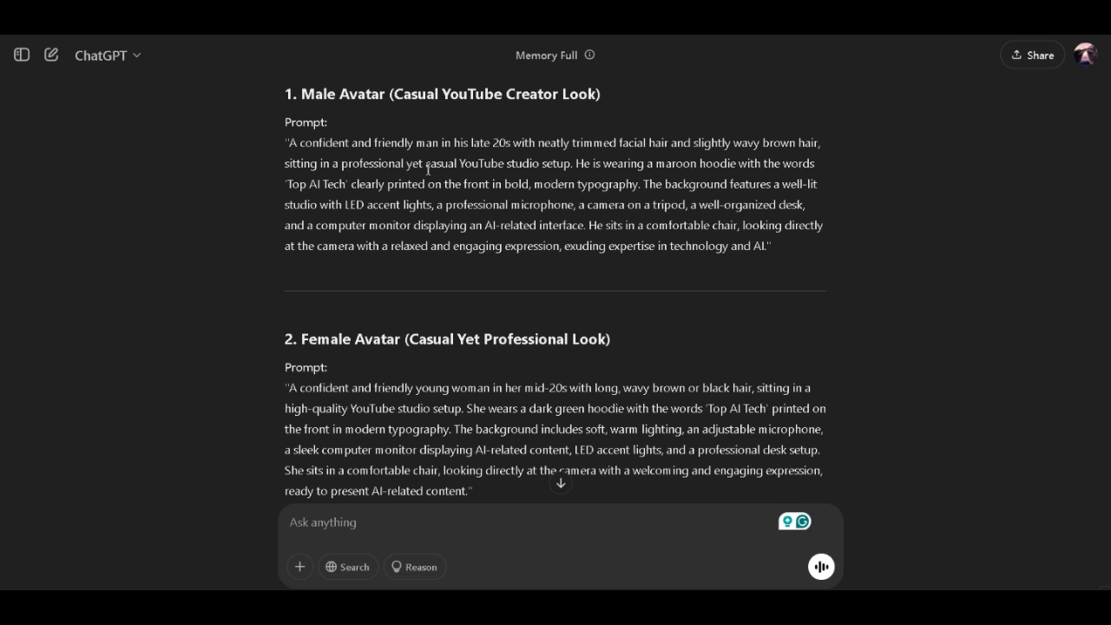
pyautogui.doubleClick(500, 163)
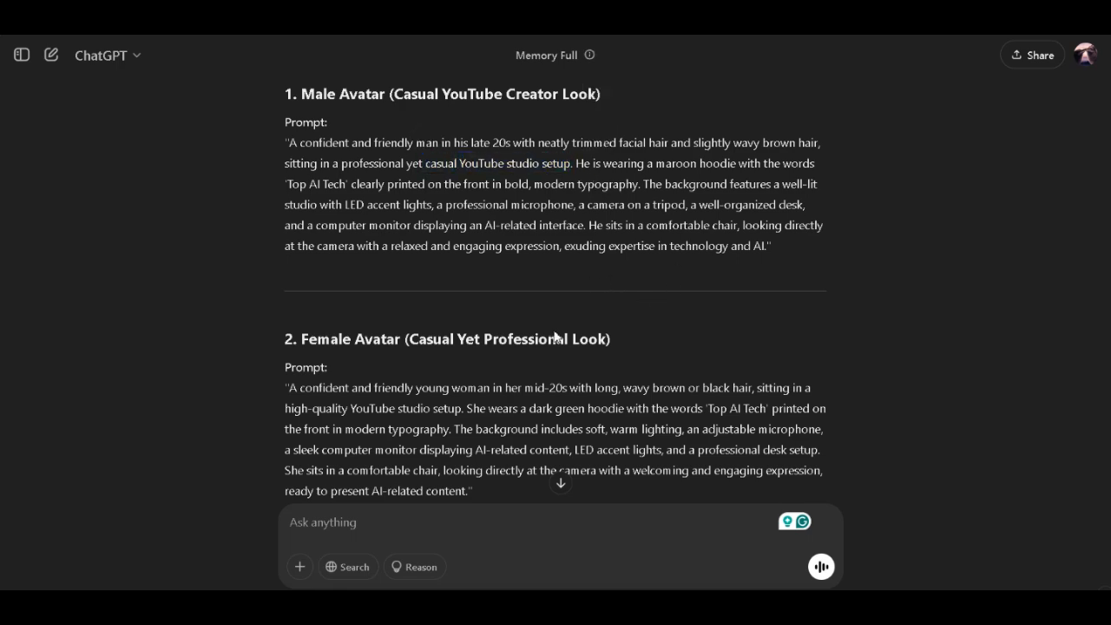
# - Get started on the Leonardo.Ai landing page and sign in with a Google account
pyautogui.scroll(-3)
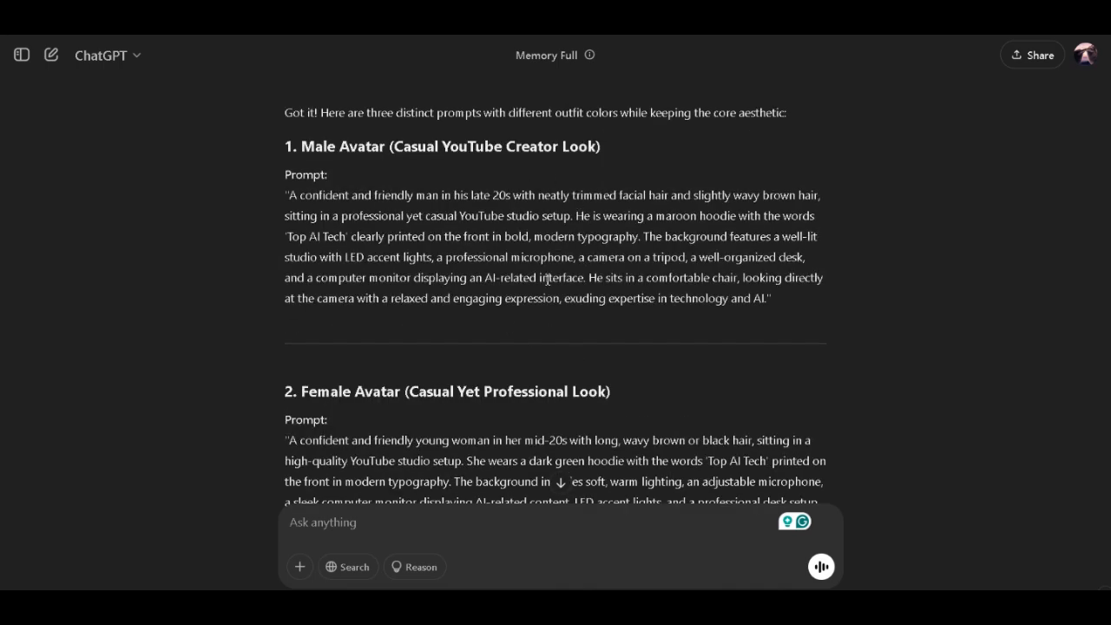
pyautogui.scroll(-3)
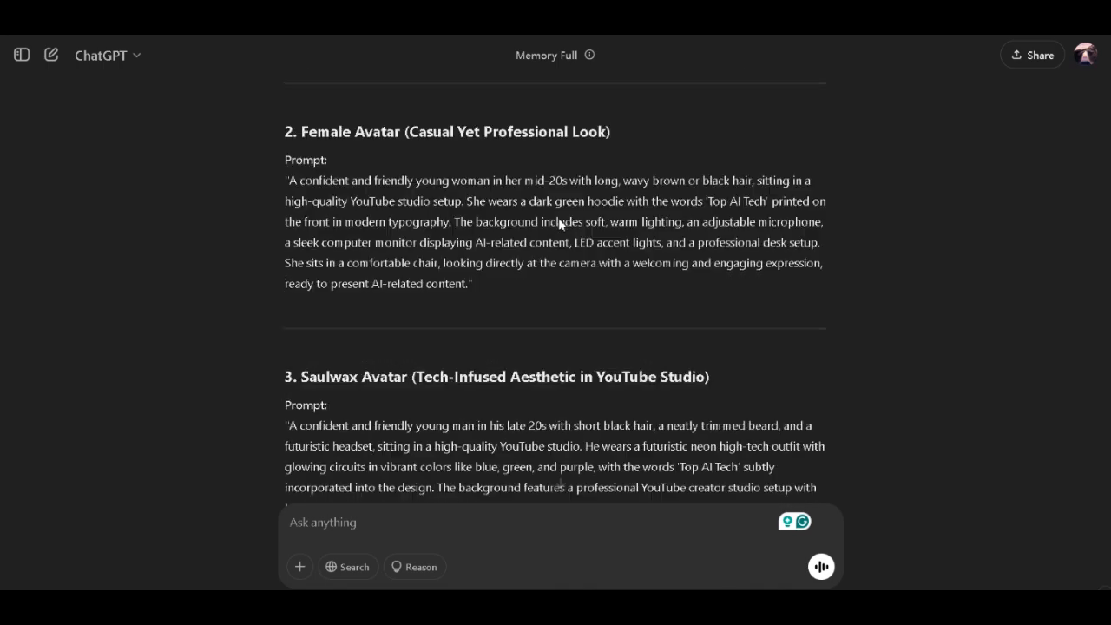
pyautogui.scroll(-3)
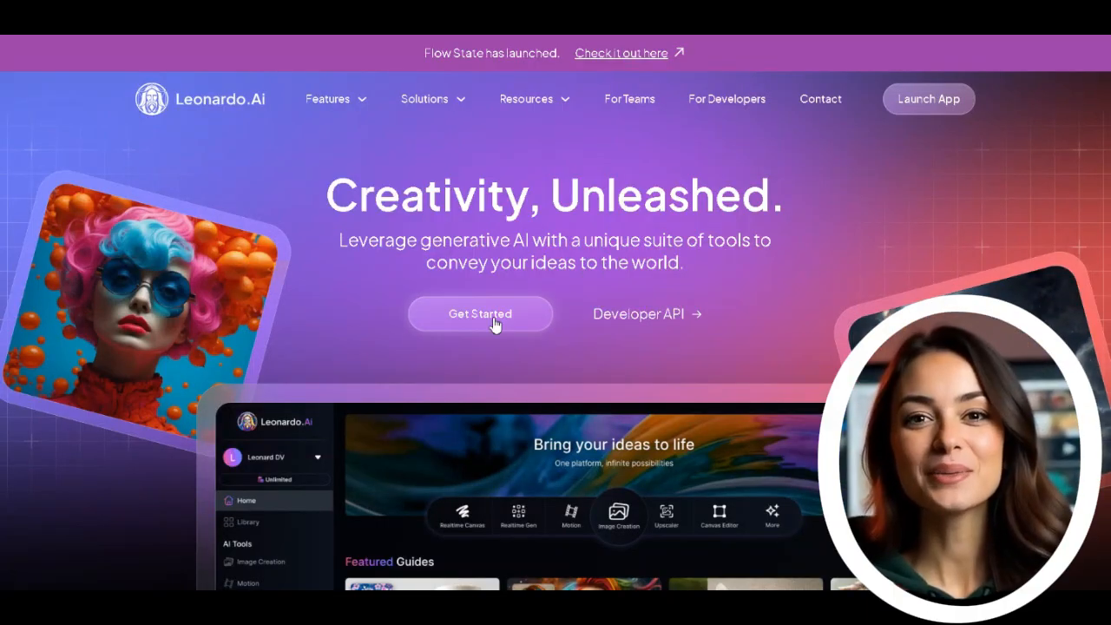
pyautogui.click(480, 313)
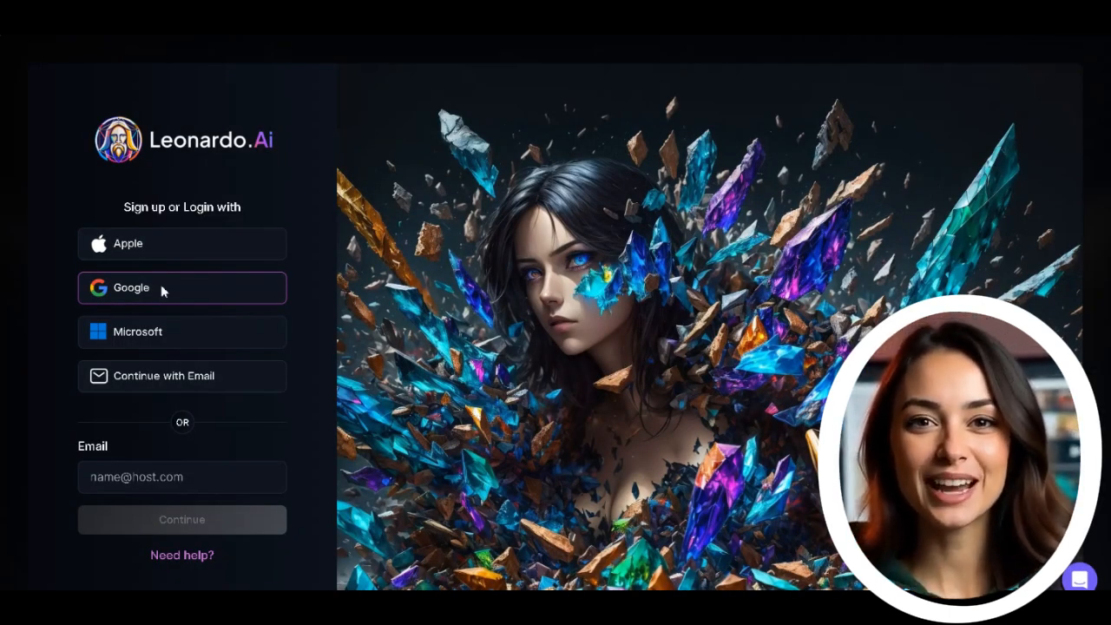
pyautogui.click(180, 289)
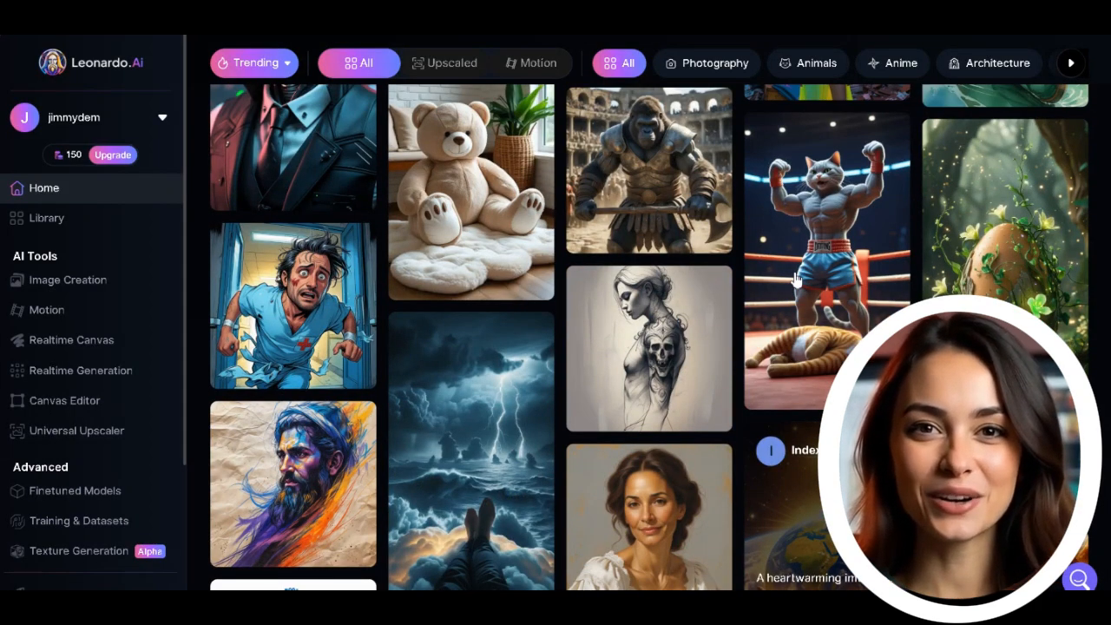
pyautogui.scroll(-3)
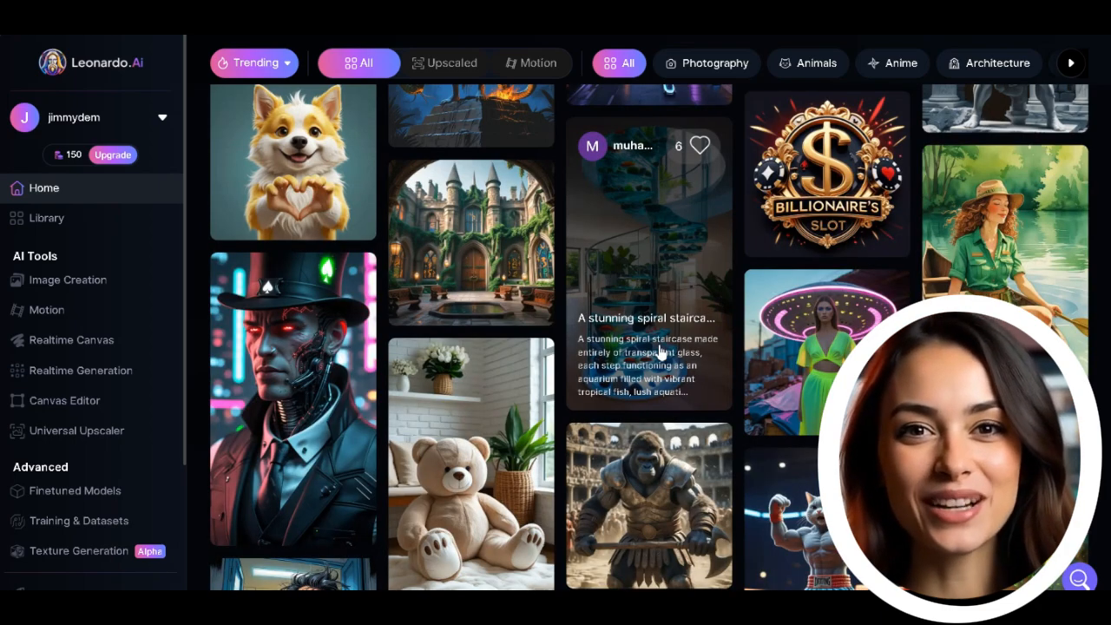
pyautogui.scroll(-3)
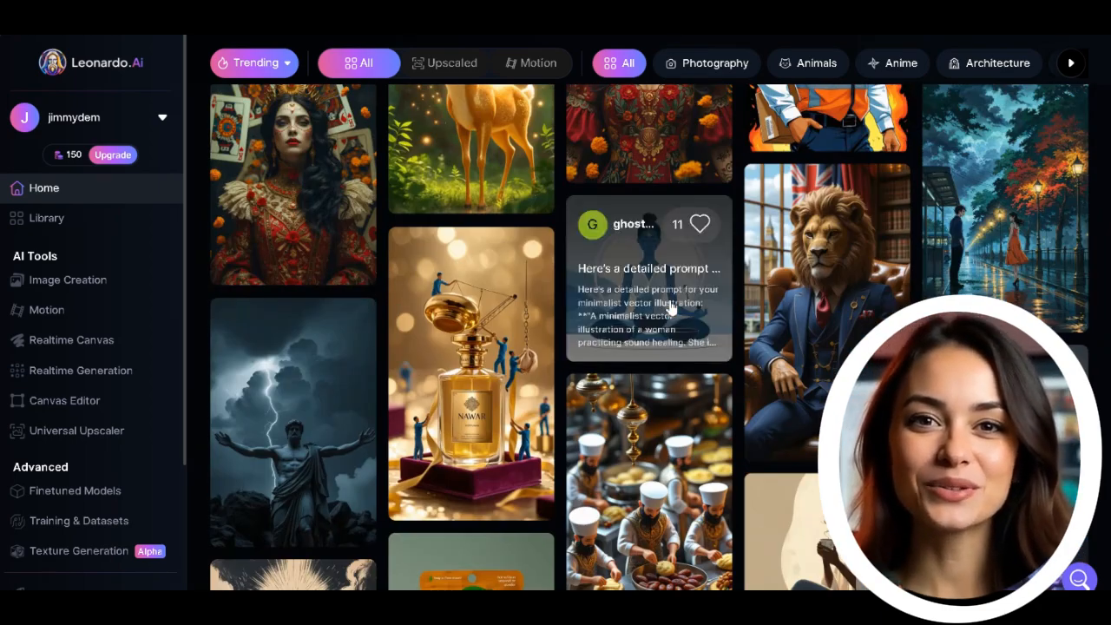
pyautogui.scroll(-3)
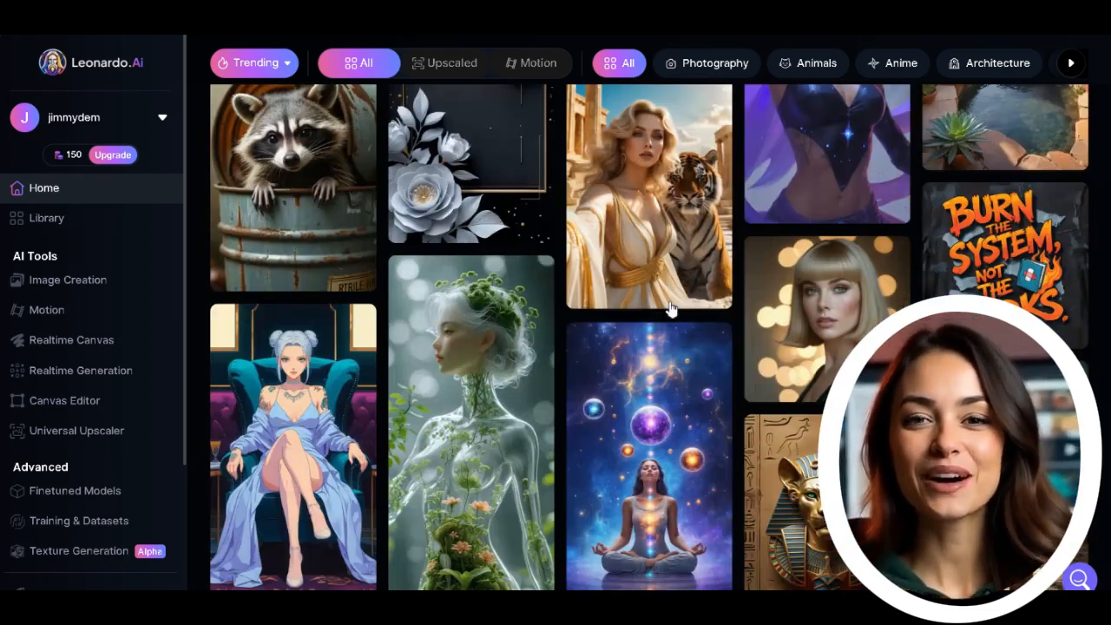
pyautogui.scroll(-3)
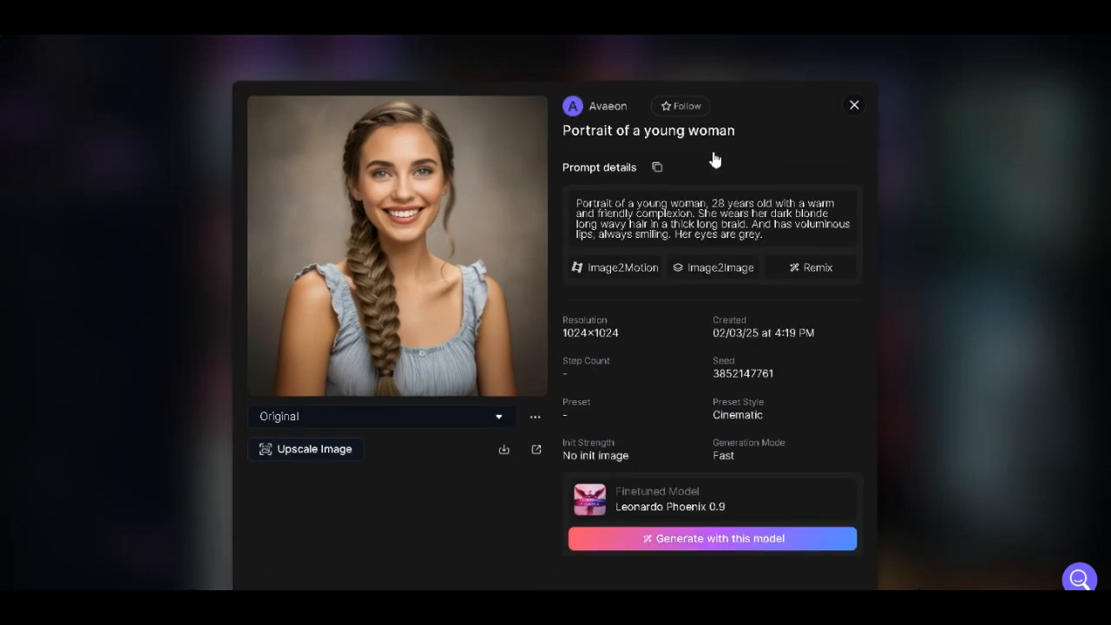
pyautogui.moveTo(622, 269)
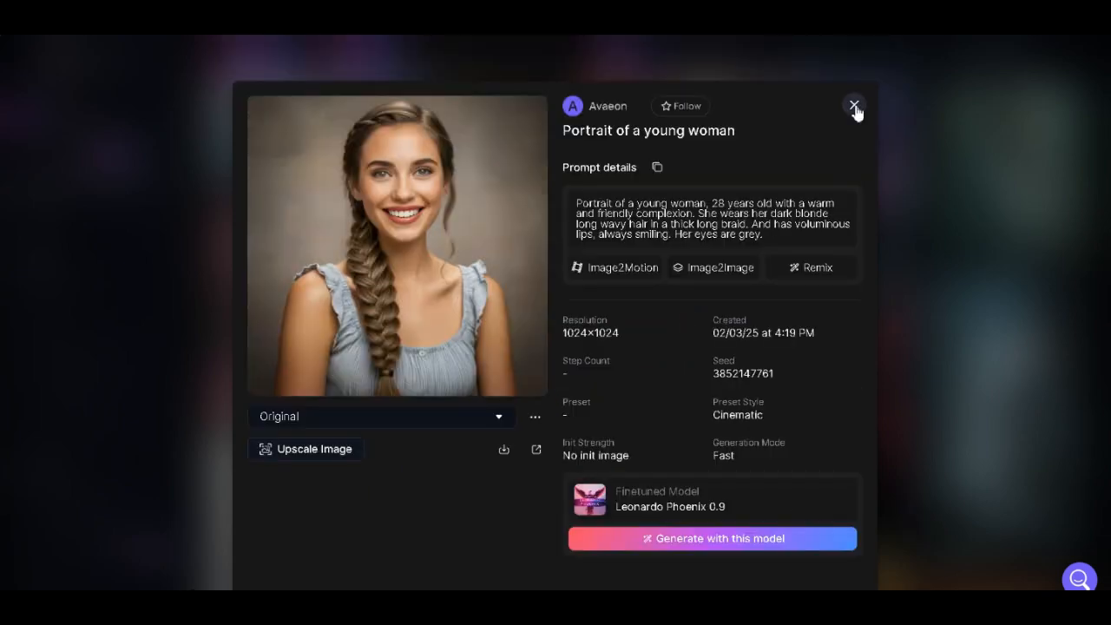
pyautogui.click(854, 106)
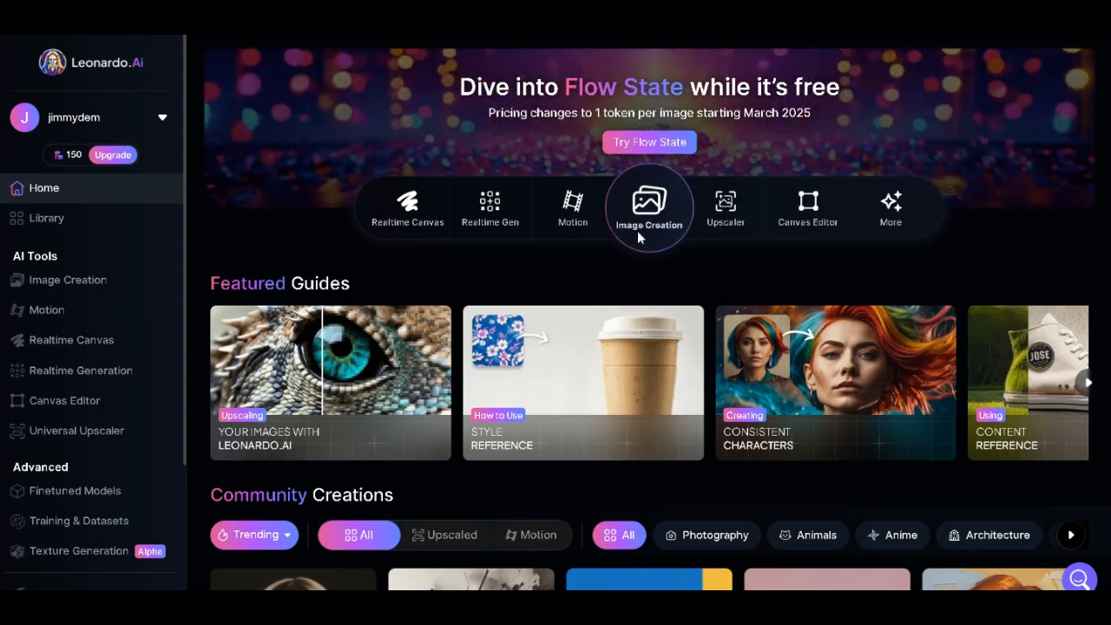
# - Enter the Image Creation workspace and choose the Flux Dev model from the presets
pyautogui.click(649, 207)
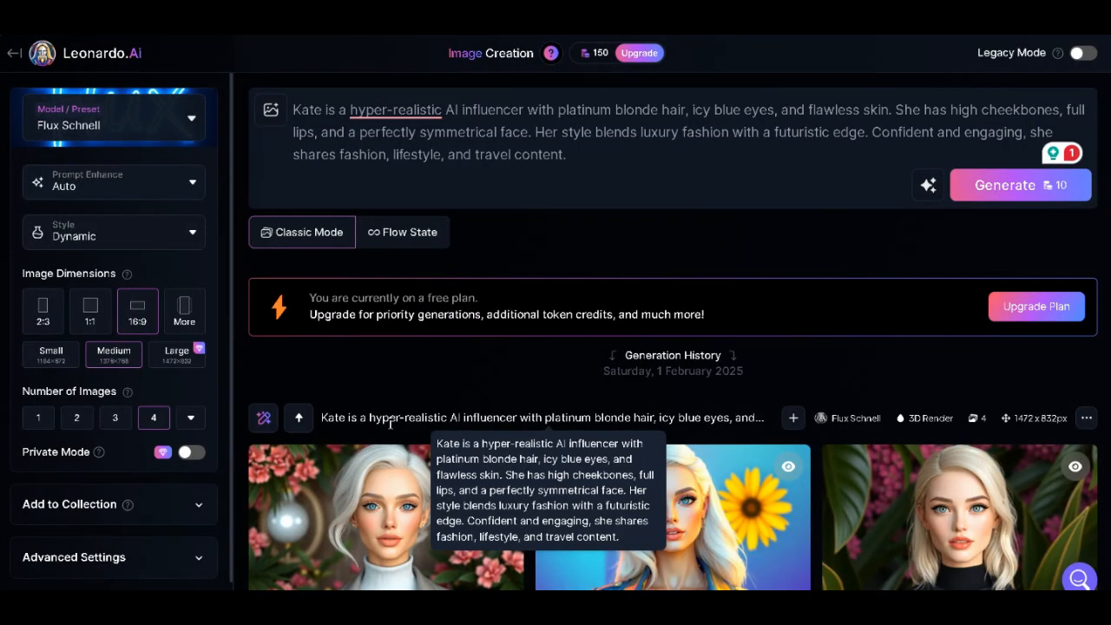
pyautogui.moveTo(535, 261)
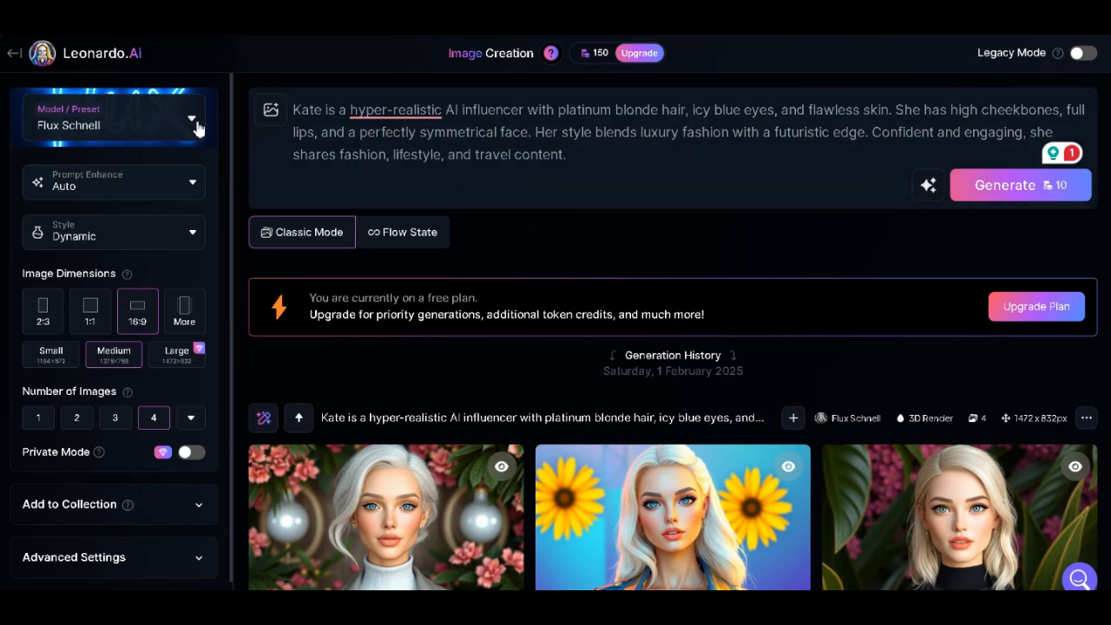
pyautogui.click(191, 118)
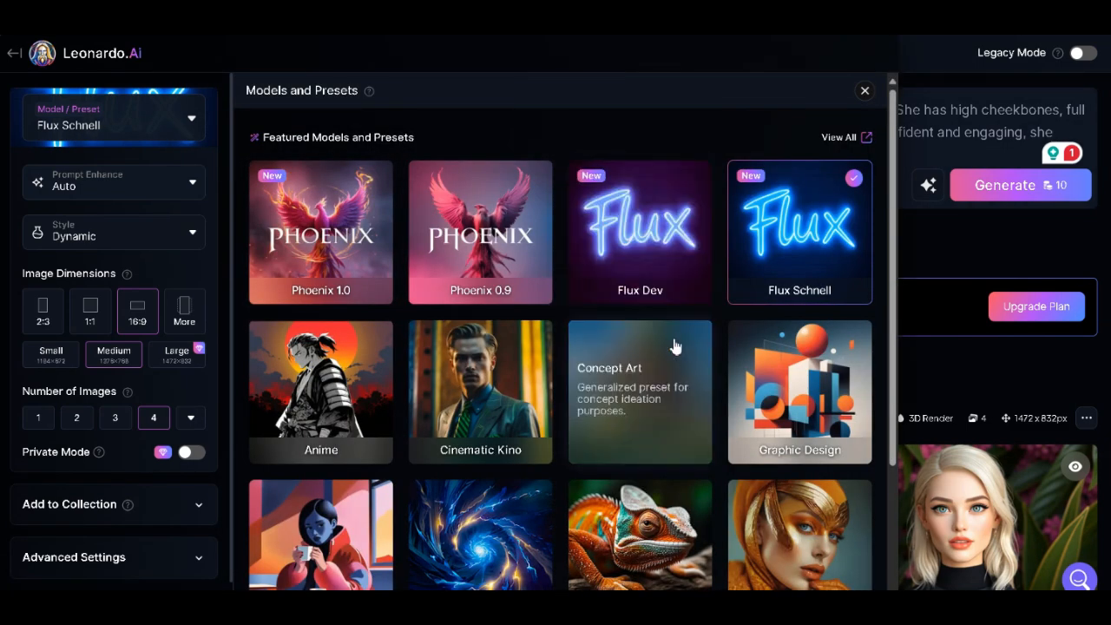
pyautogui.click(639, 232)
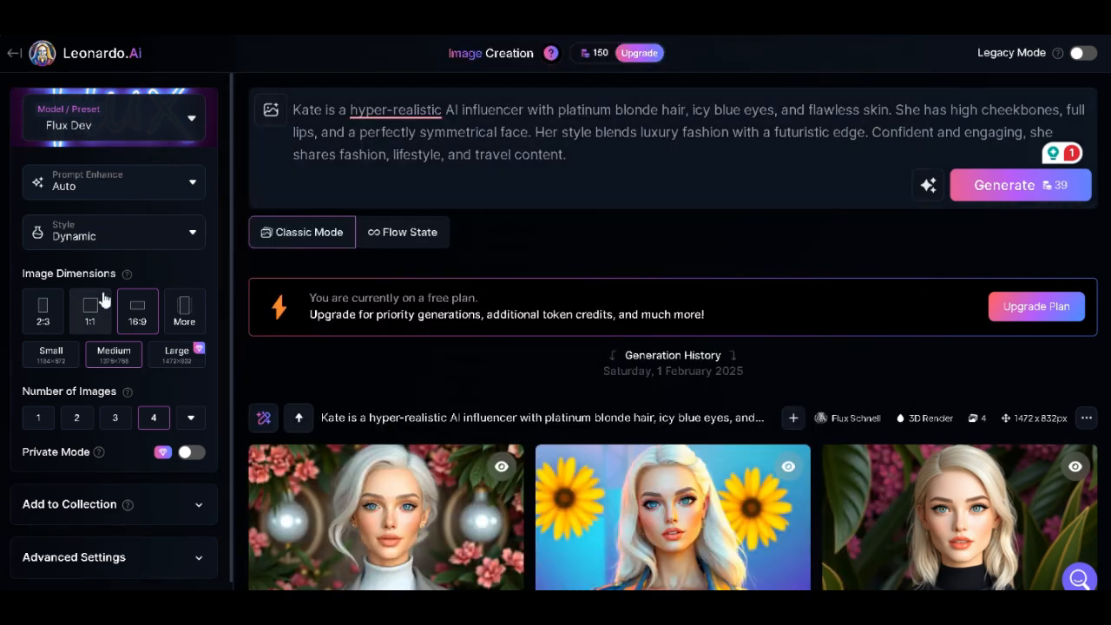
pyautogui.scroll(-3)
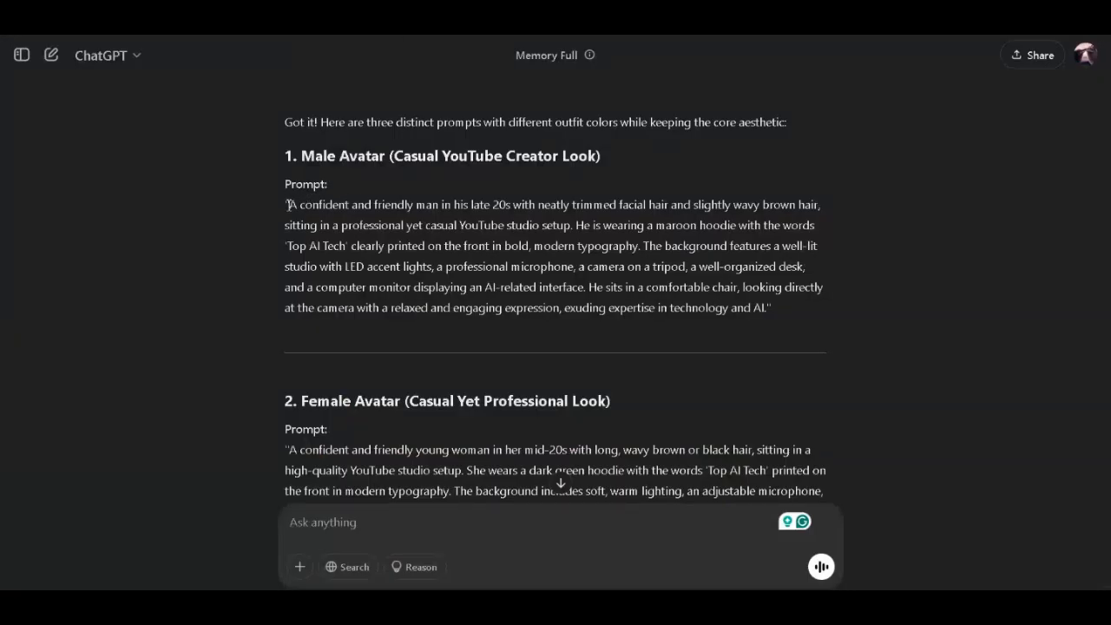
# - Generate the male 'Top AI Tech' hoodie avatar images, then generate the female avatar prompt as well
pyautogui.moveTo(286, 205); pyautogui.dragTo(771, 307)
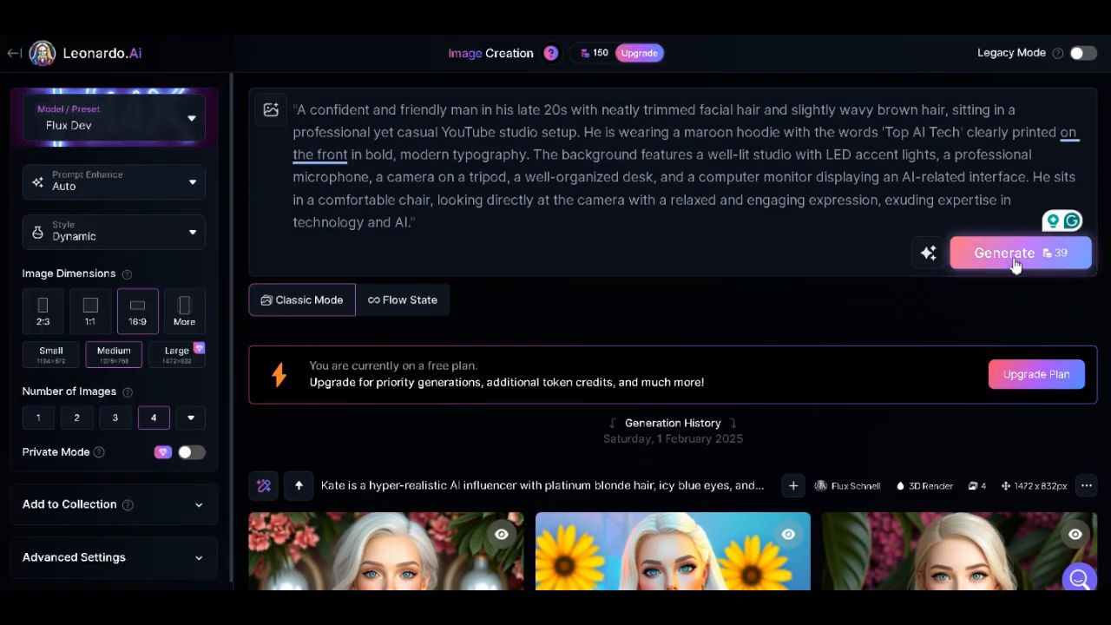
pyautogui.click(1003, 254)
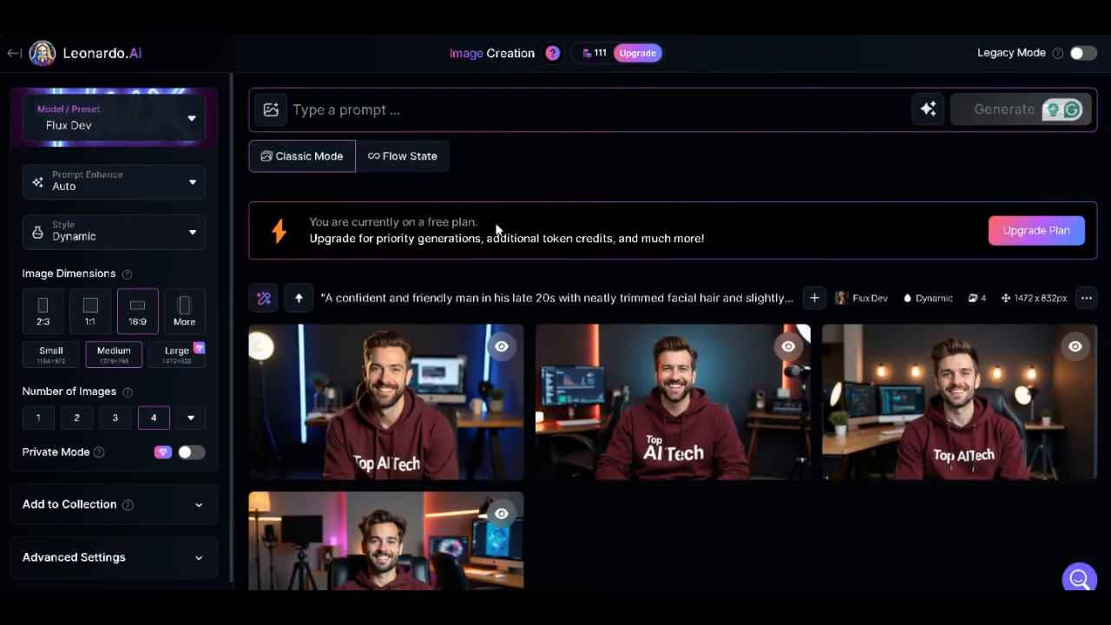
pyautogui.click(1021, 108)
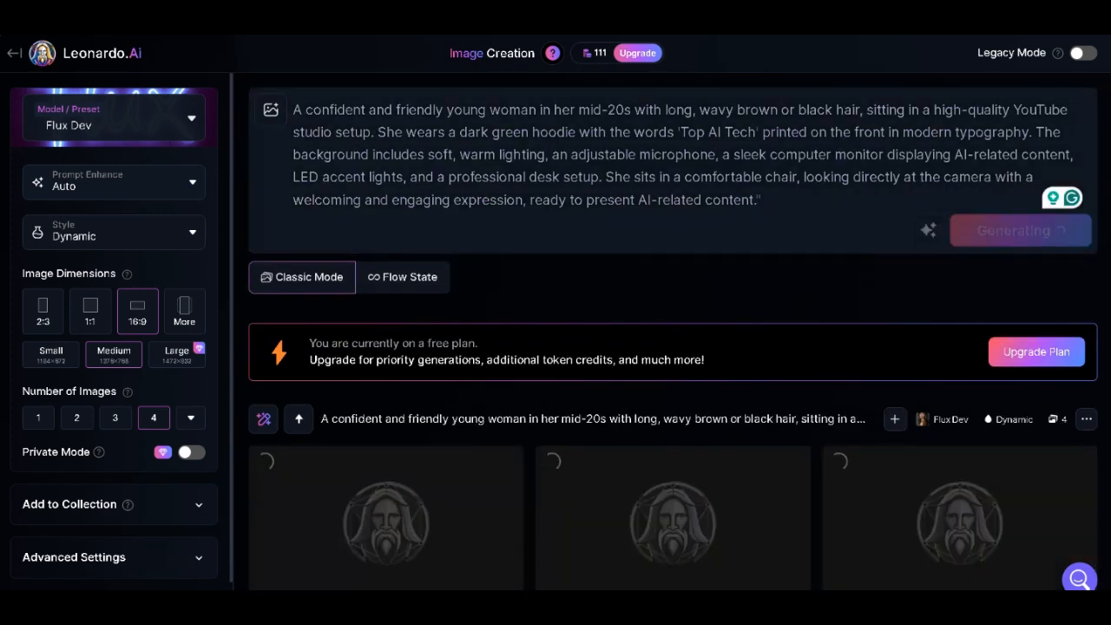
pyautogui.scroll(-3)
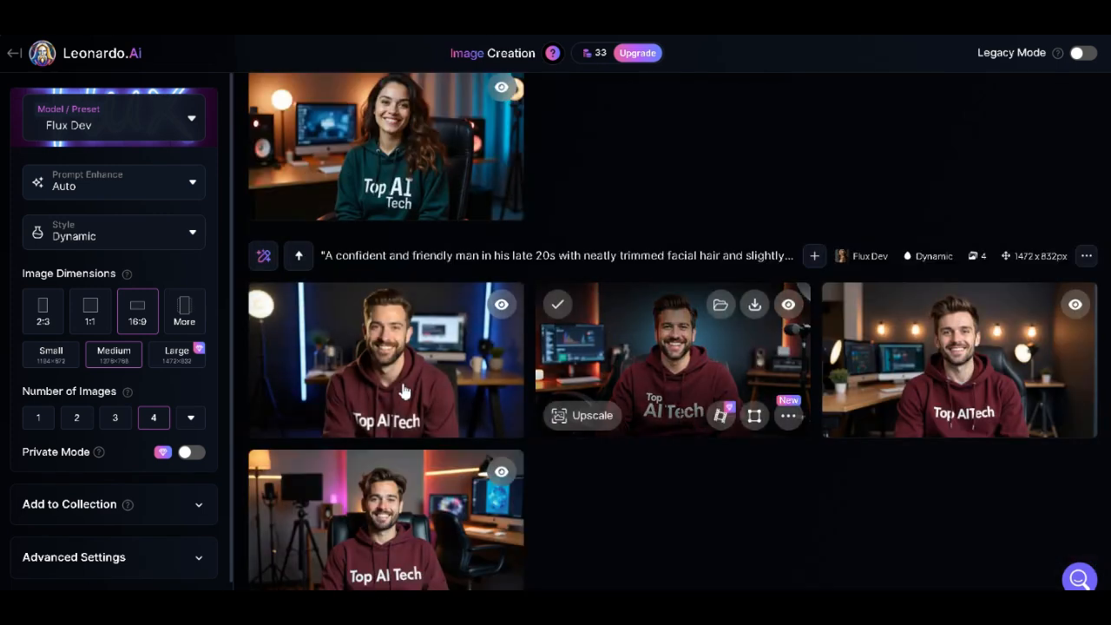
pyautogui.scroll(-3)
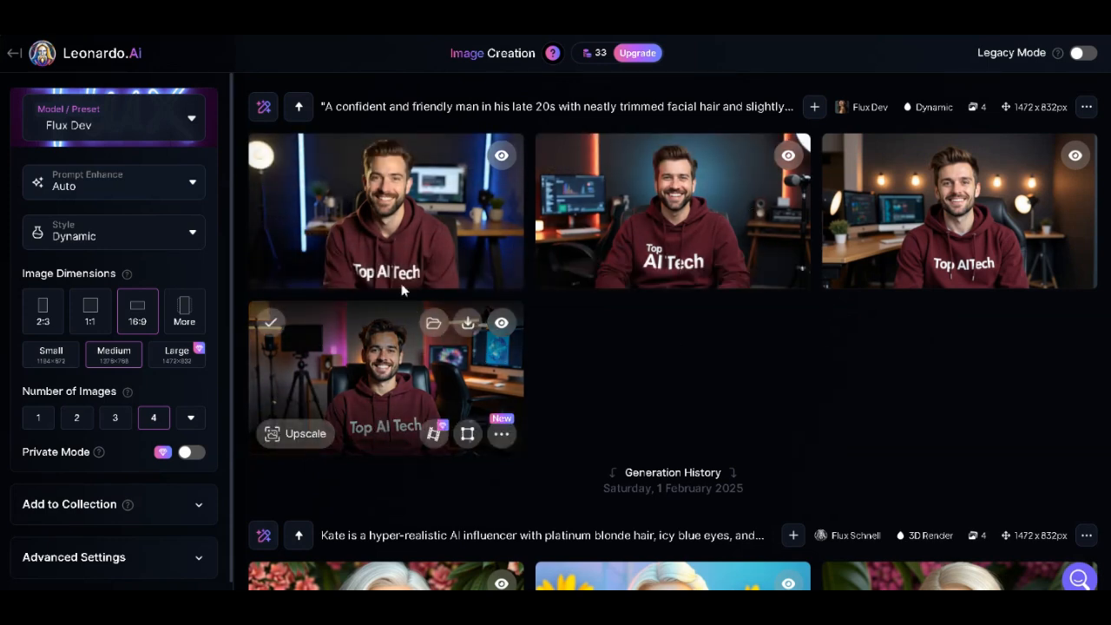
pyautogui.scroll(-3)
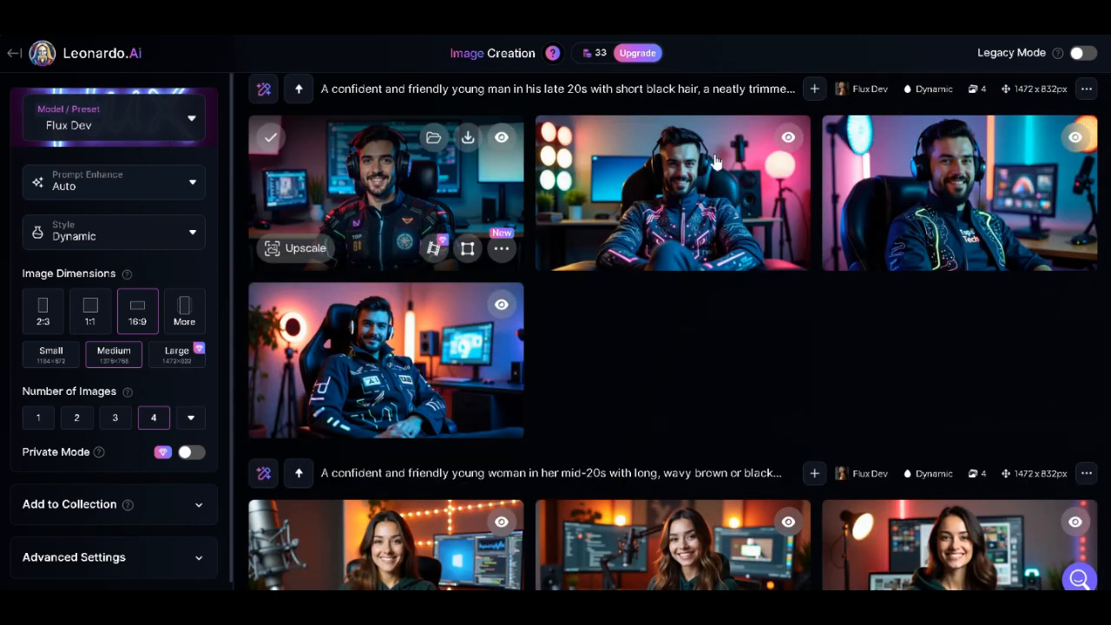
pyautogui.scroll(-3)
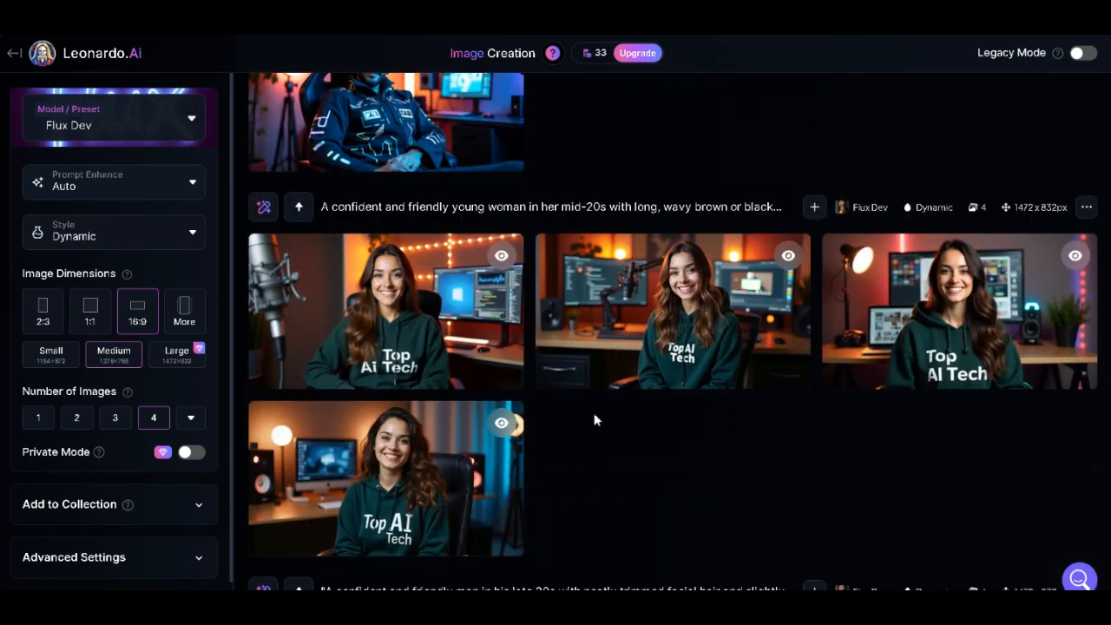
pyautogui.moveTo(632, 311)
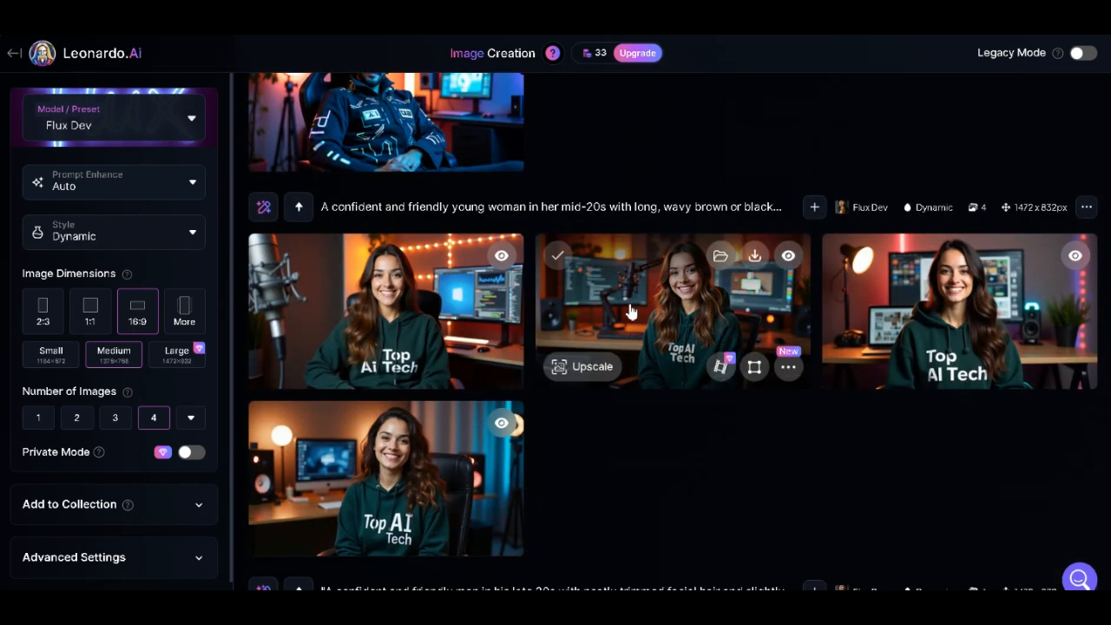
pyautogui.scroll(-3)
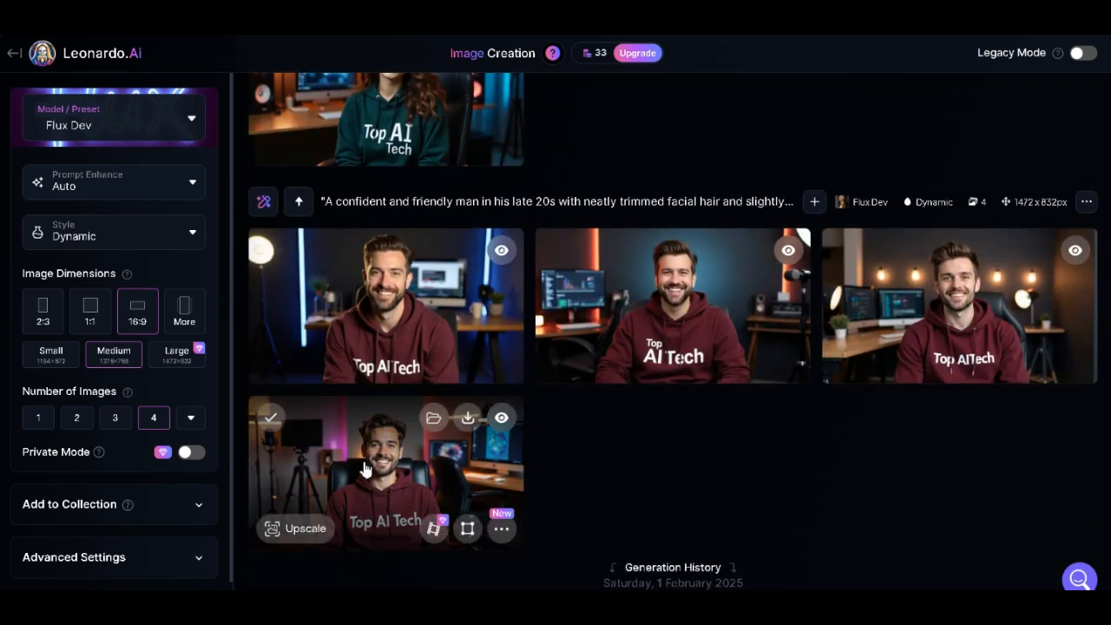
pyautogui.moveTo(497, 500)
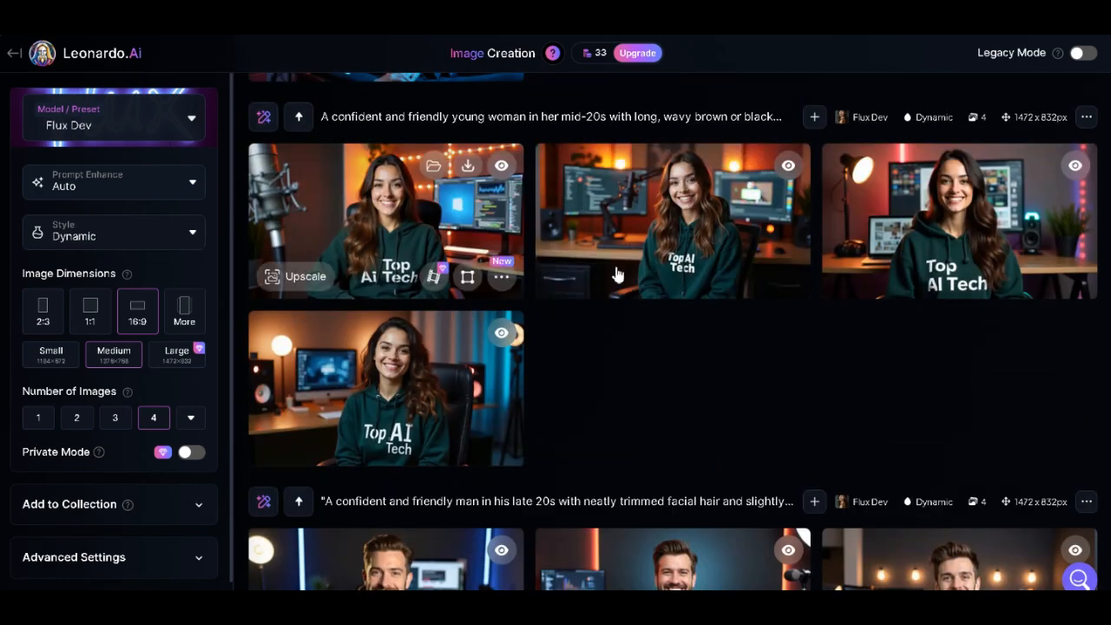
pyautogui.scroll(-3)
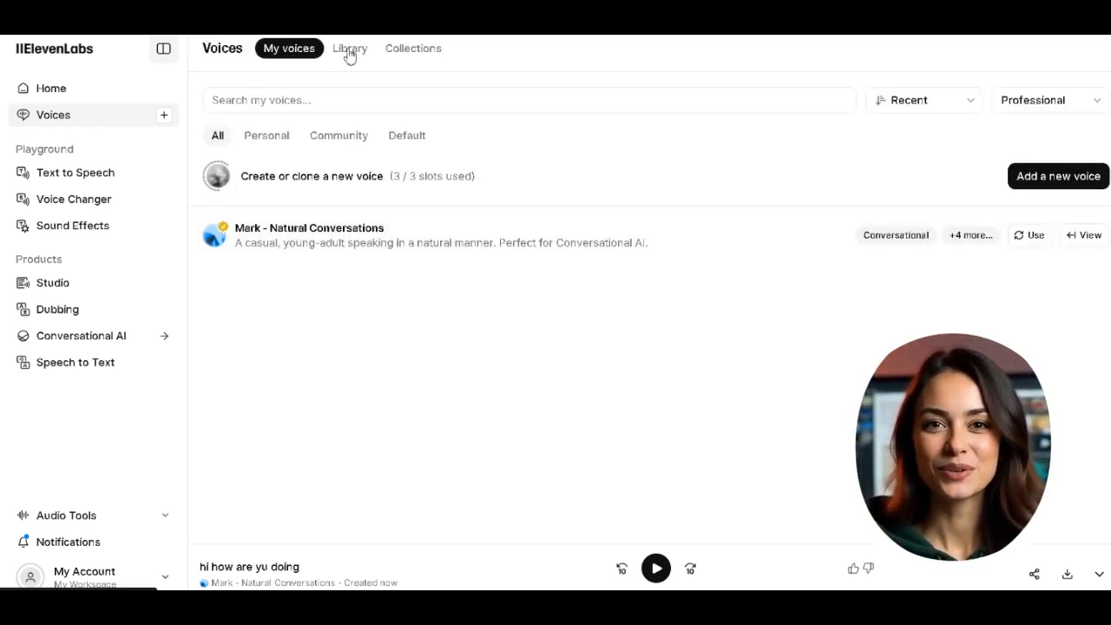
# - Narrow the shared voice library to French voices, then return to Text to Speech
pyautogui.click(349, 49)
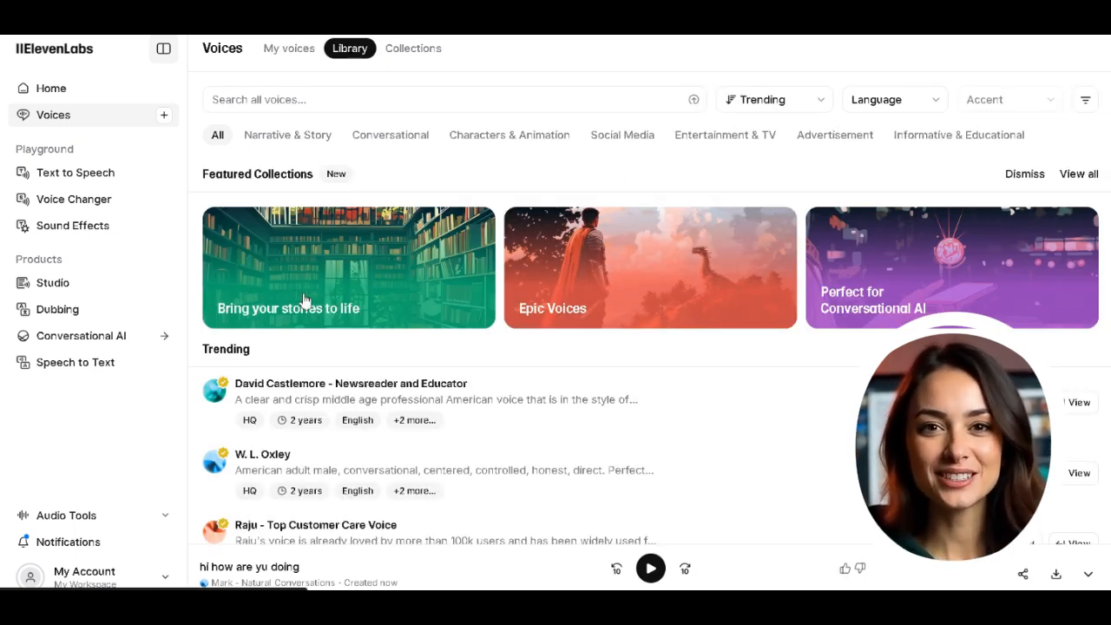
pyautogui.click(894, 99)
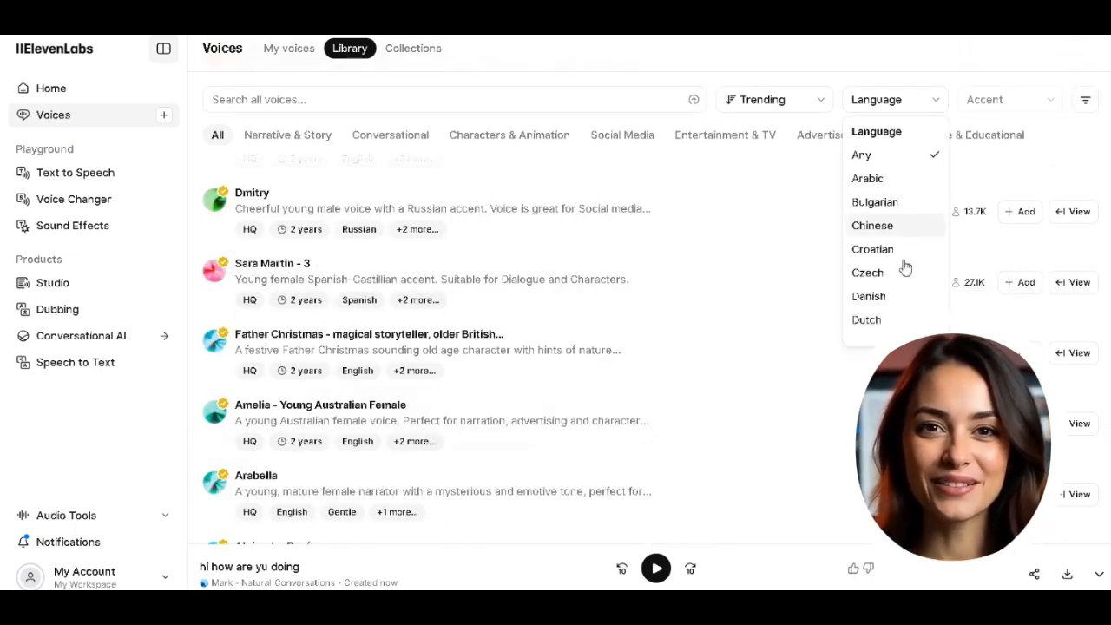
pyautogui.scroll(-3)
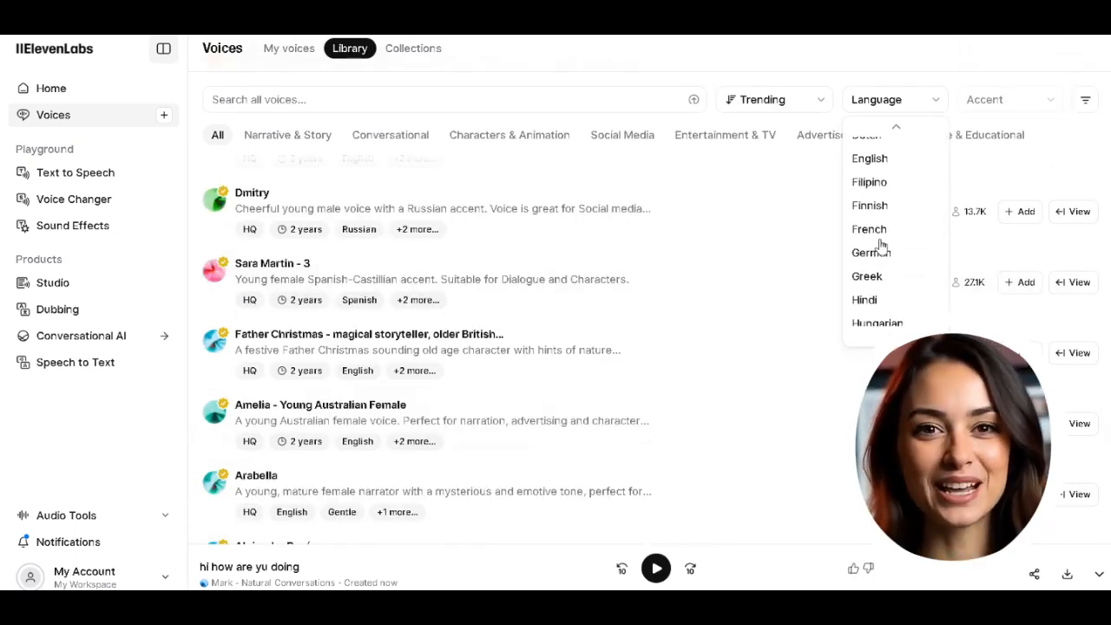
pyautogui.click(869, 229)
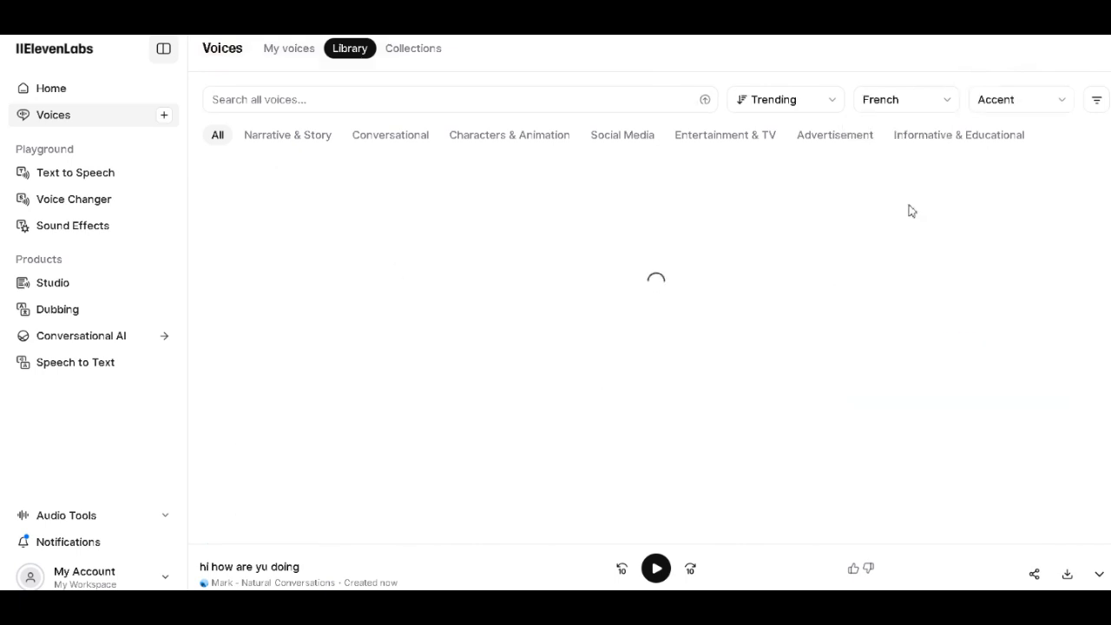
pyautogui.click(902, 99)
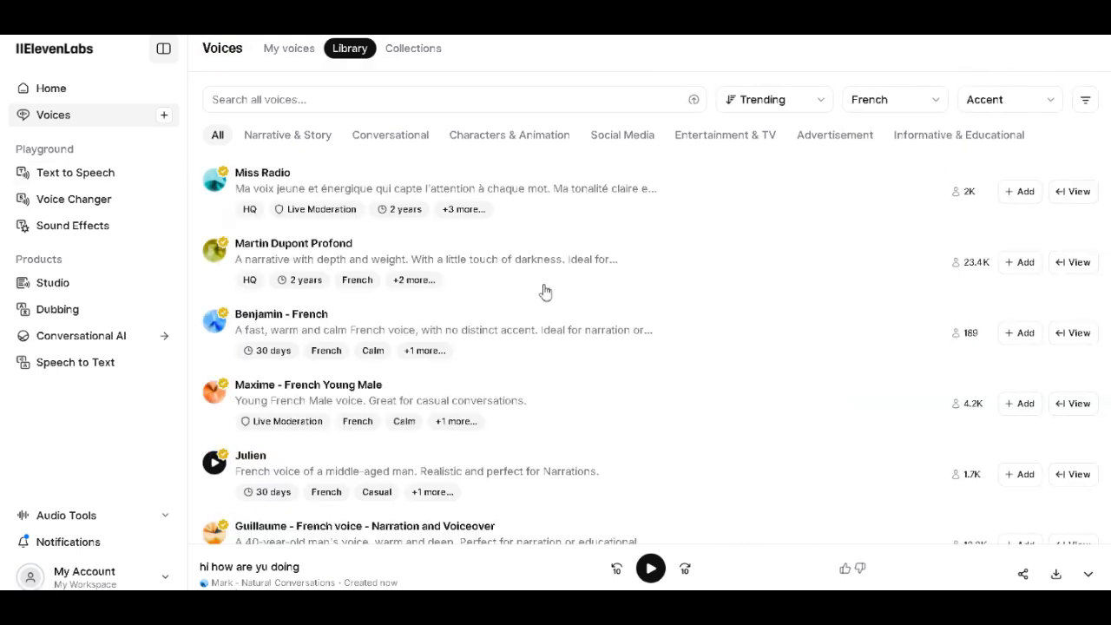
pyautogui.click(75, 172)
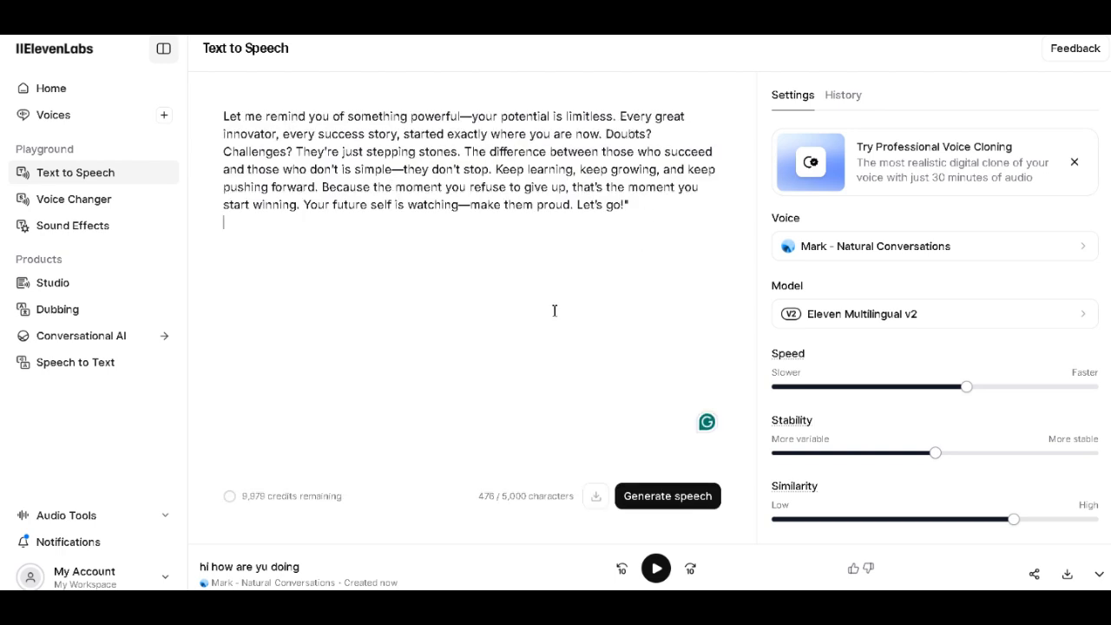
# - Generate speech from the 'your potential is limitless' script with the Mark voice
pyautogui.click(666, 496)
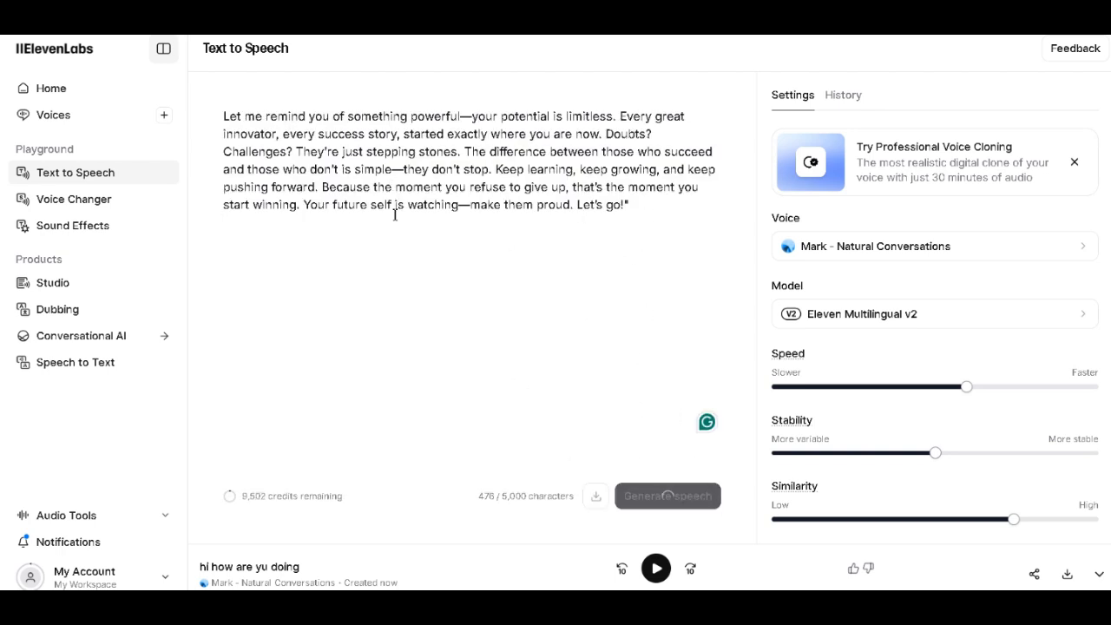
pyautogui.click(656, 568)
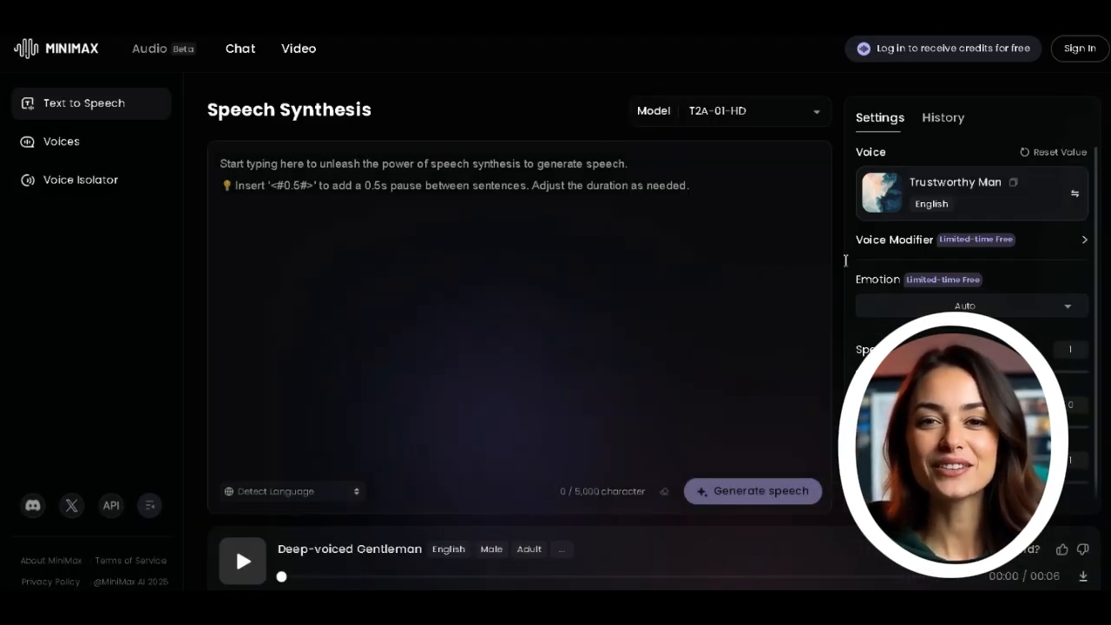
# - Dismiss the sign-in prompt and browse the voice library, sampling a first voice
pyautogui.click(1080, 49)
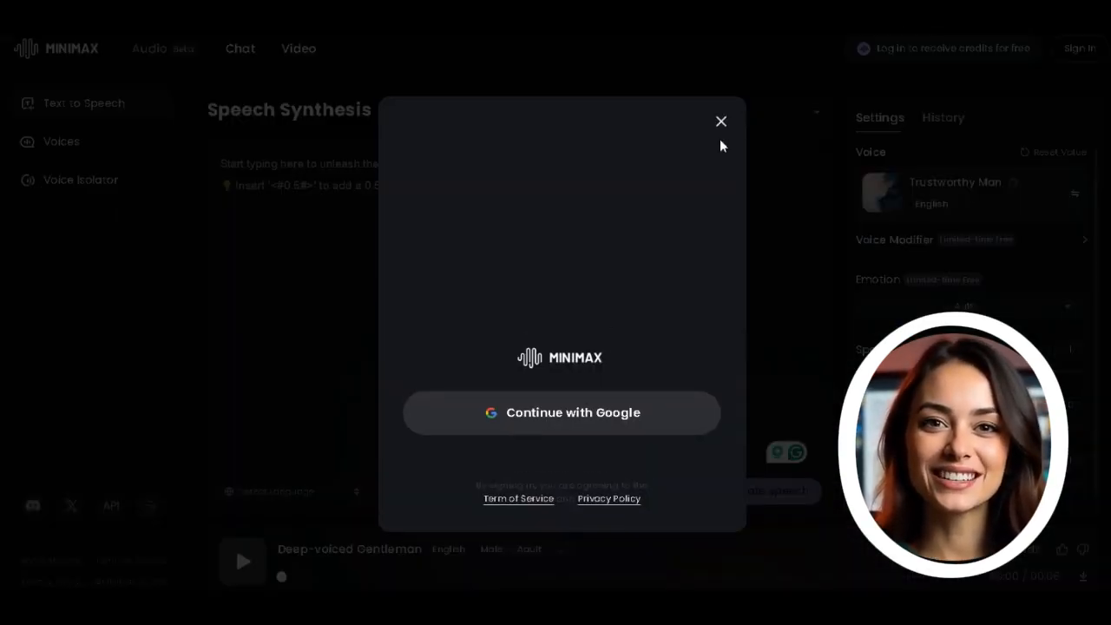
pyautogui.click(722, 121)
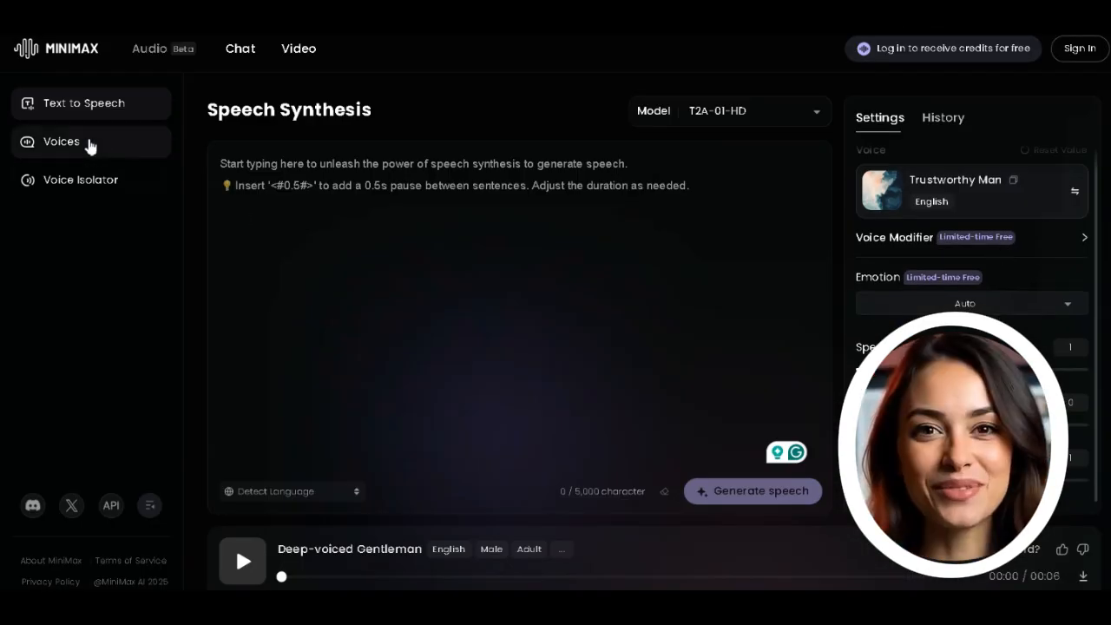
pyautogui.click(61, 142)
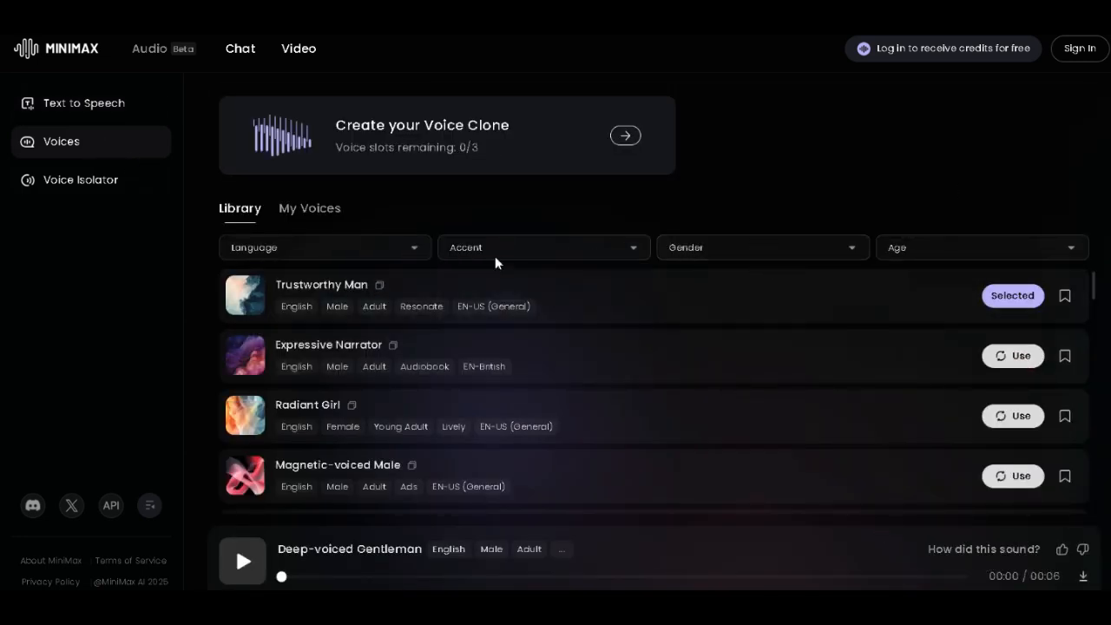
pyautogui.click(246, 295)
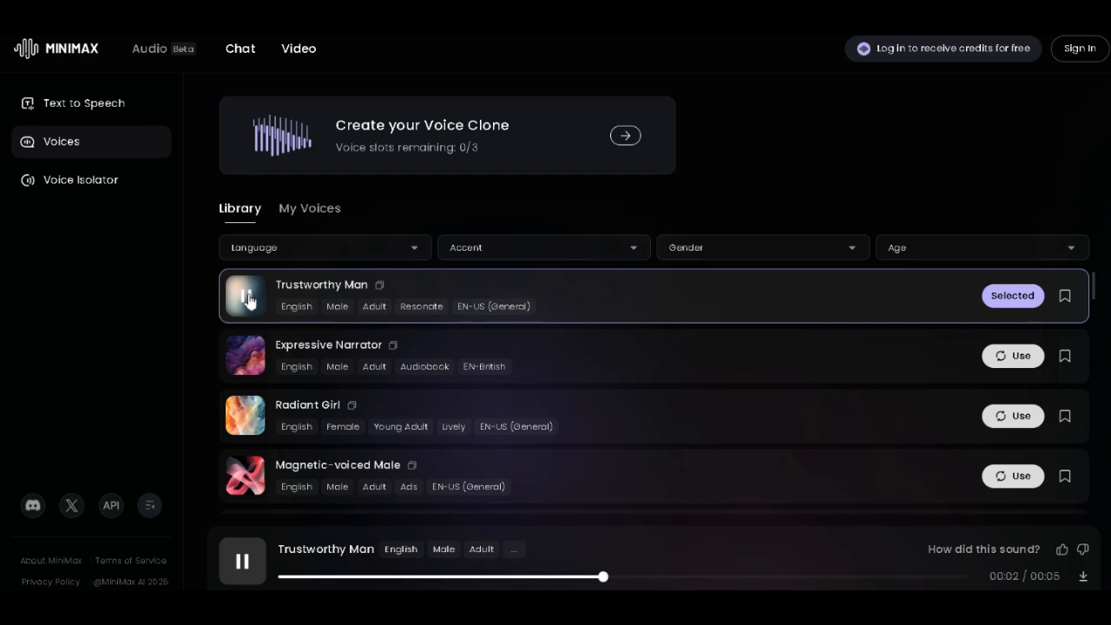
pyautogui.moveTo(493, 354)
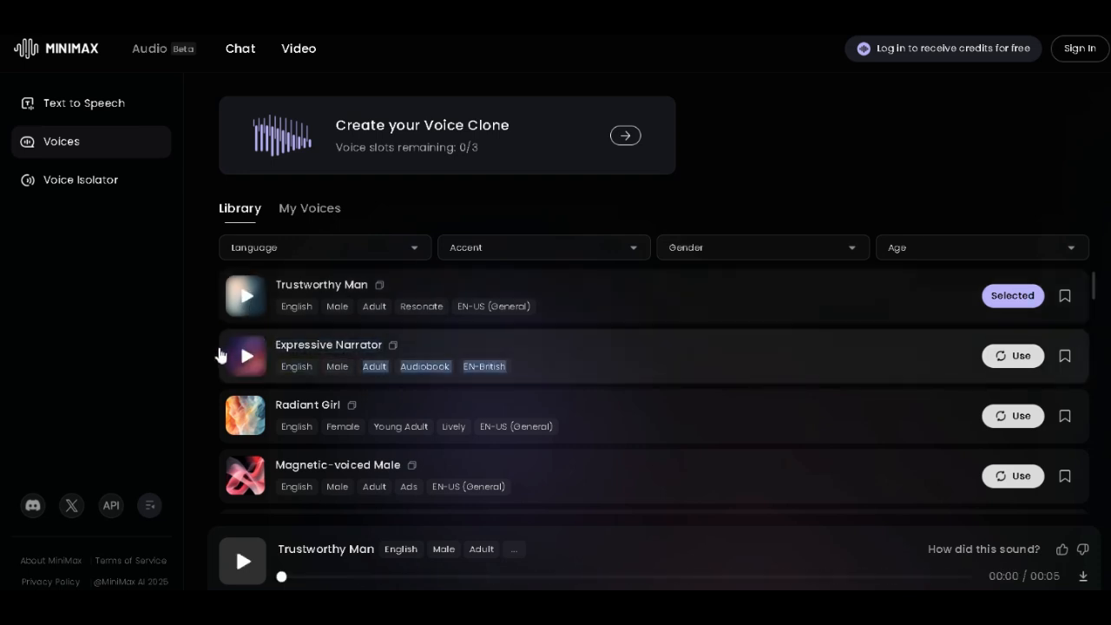
# - Preview the Expressive Narrator and Upbeat Woman samples, replaying Upbeat Woman to compare
pyautogui.click(246, 356)
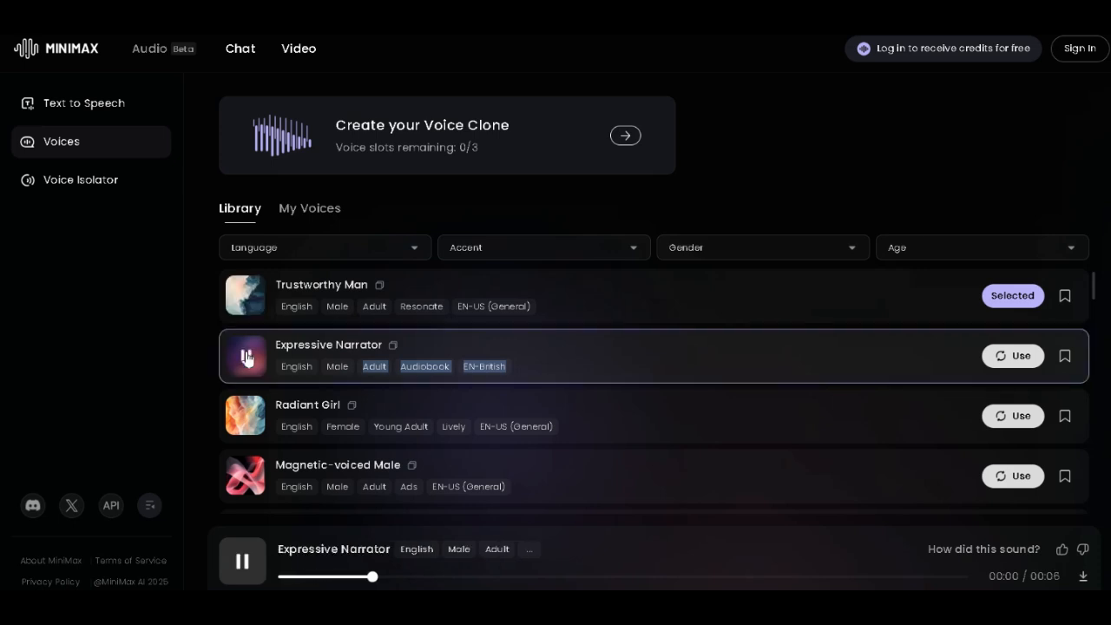
pyautogui.scroll(-3)
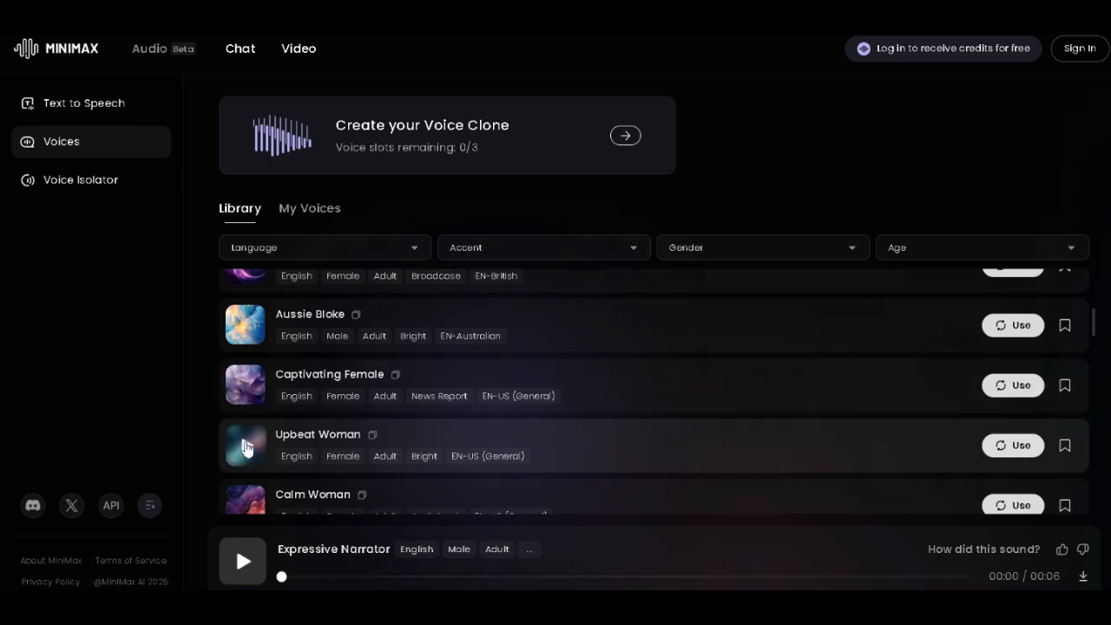
pyautogui.click(247, 445)
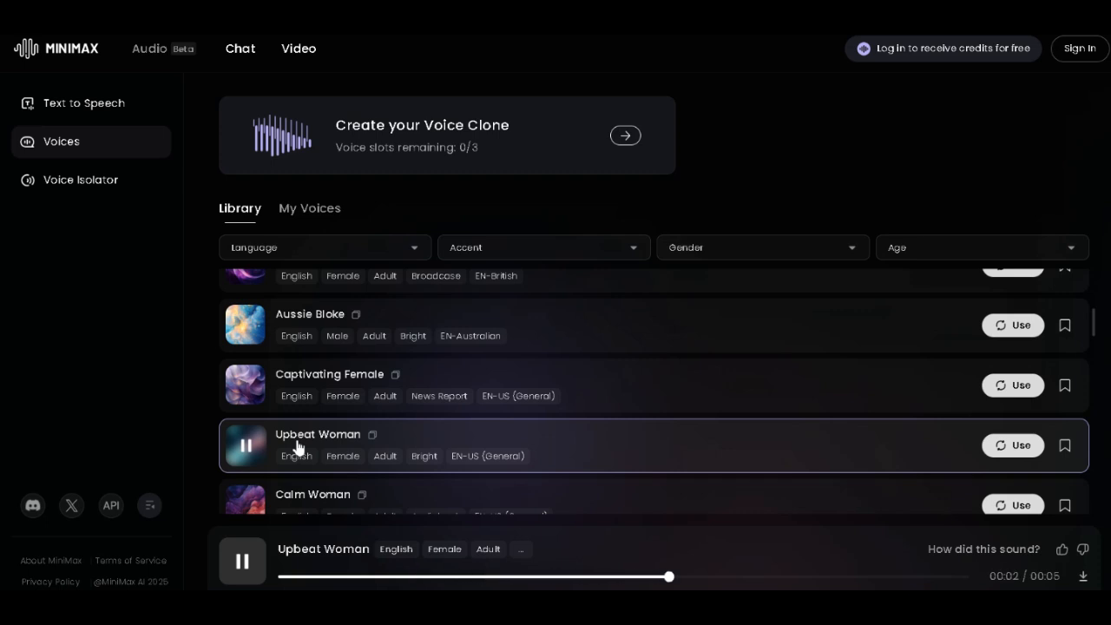
pyautogui.scroll(-3)
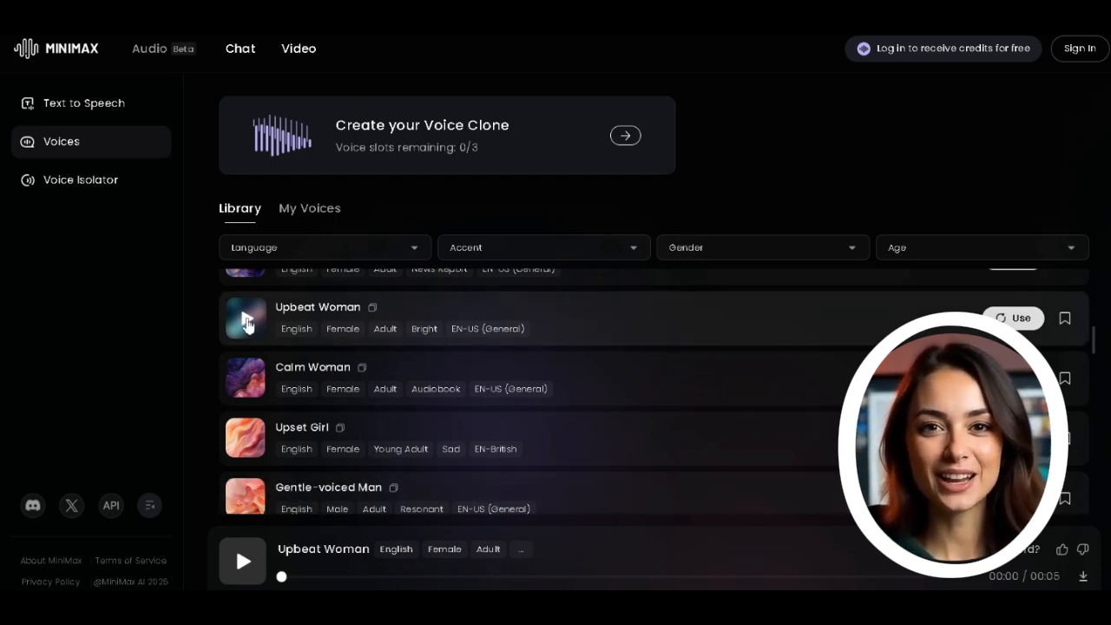
pyautogui.click(247, 319)
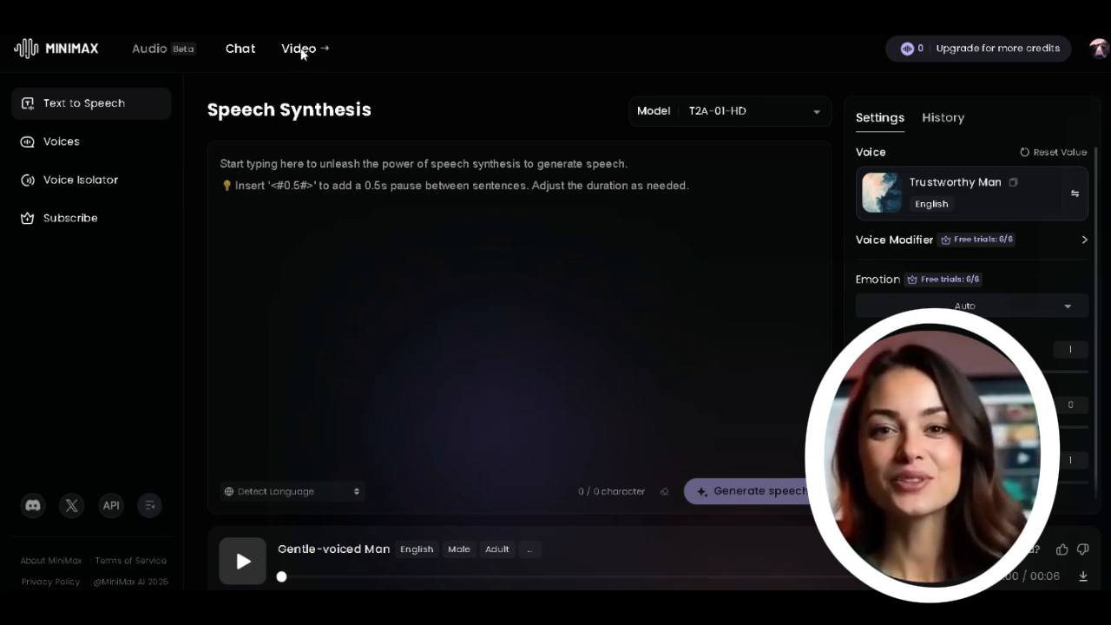
# - Head from MiniMax Audio to the Hailuo AI video generation product
pyautogui.click(299, 49)
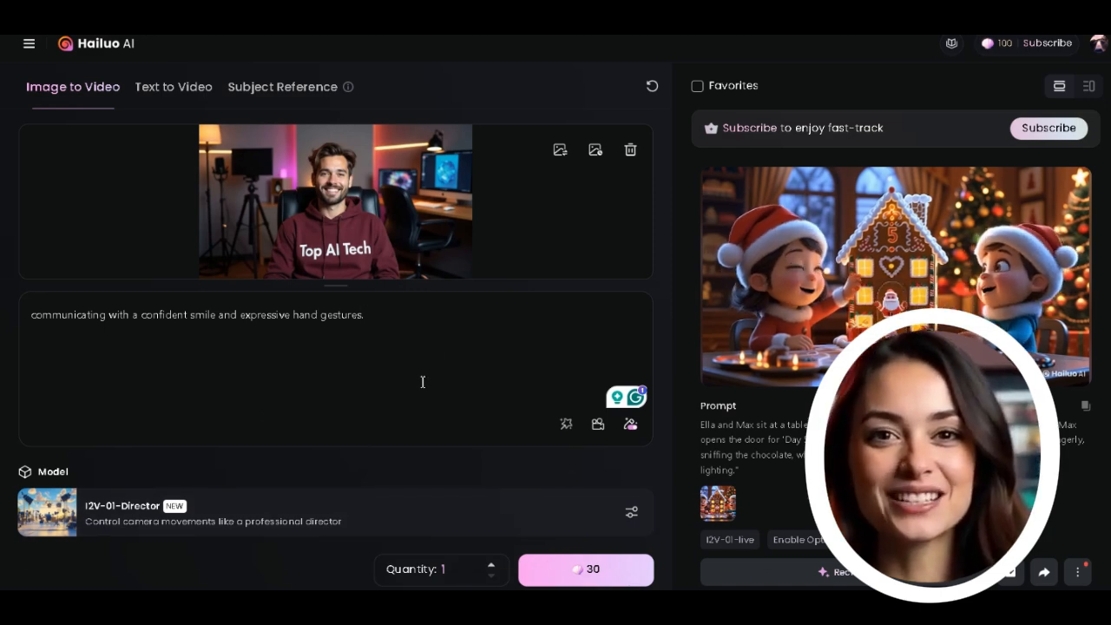
# - Upload another hoodie portrait of the man and download the finished presenter video
pyautogui.click(585, 569)
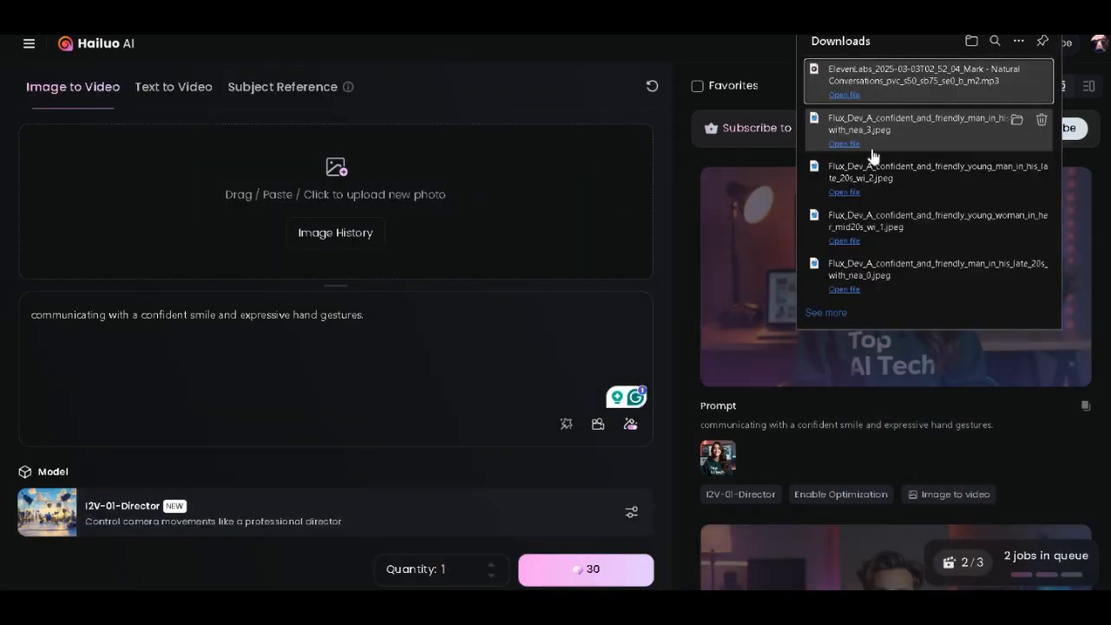
pyautogui.click(586, 569)
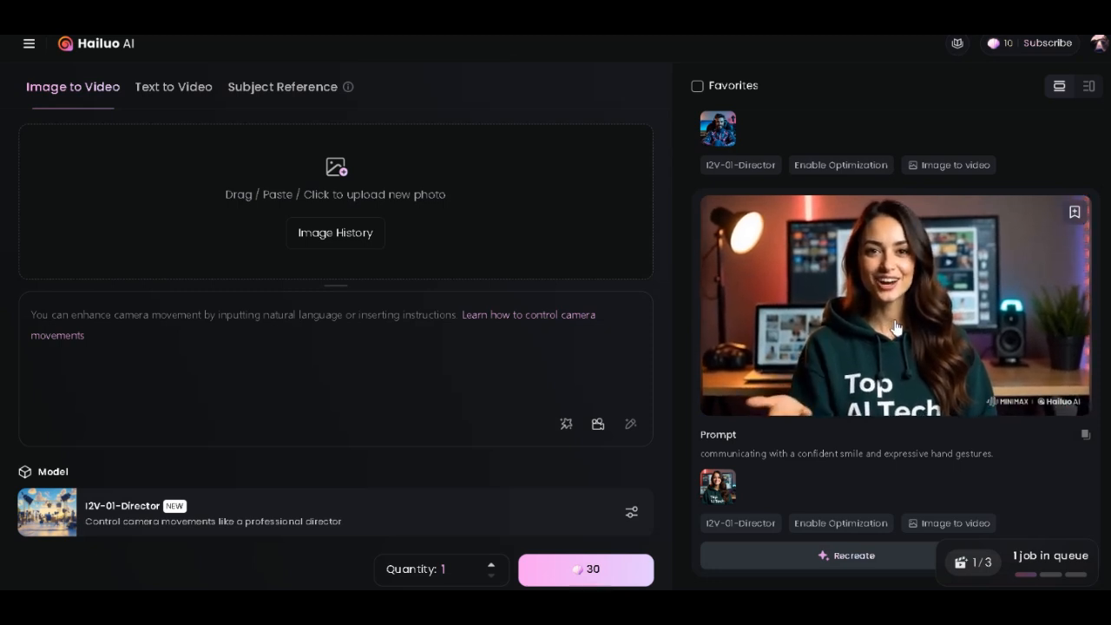
pyautogui.click(854, 555)
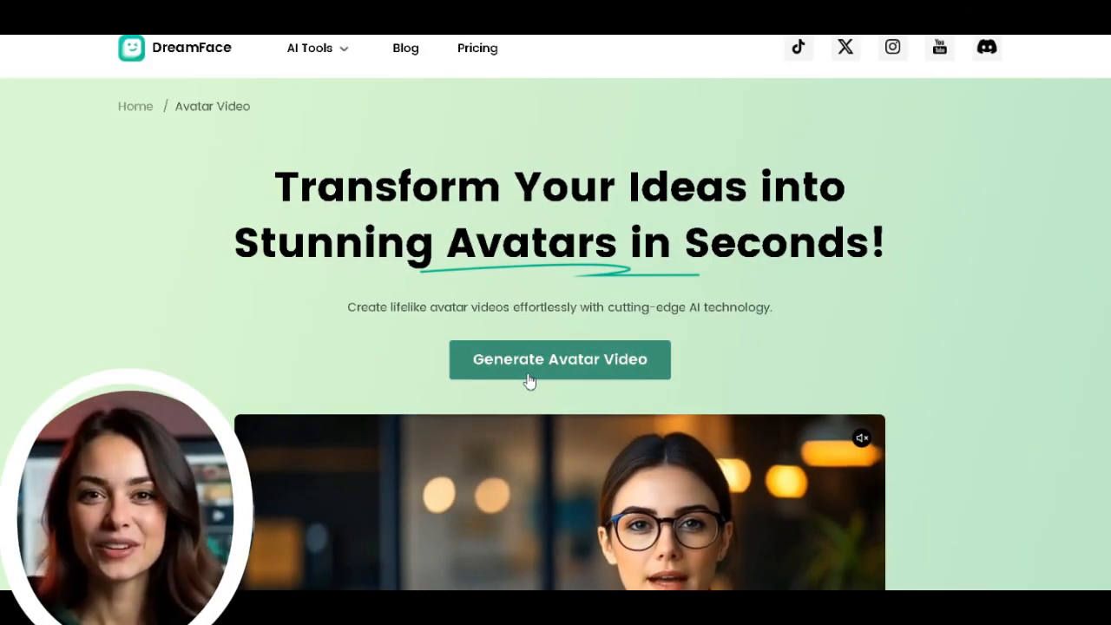
pyautogui.moveTo(507, 340)
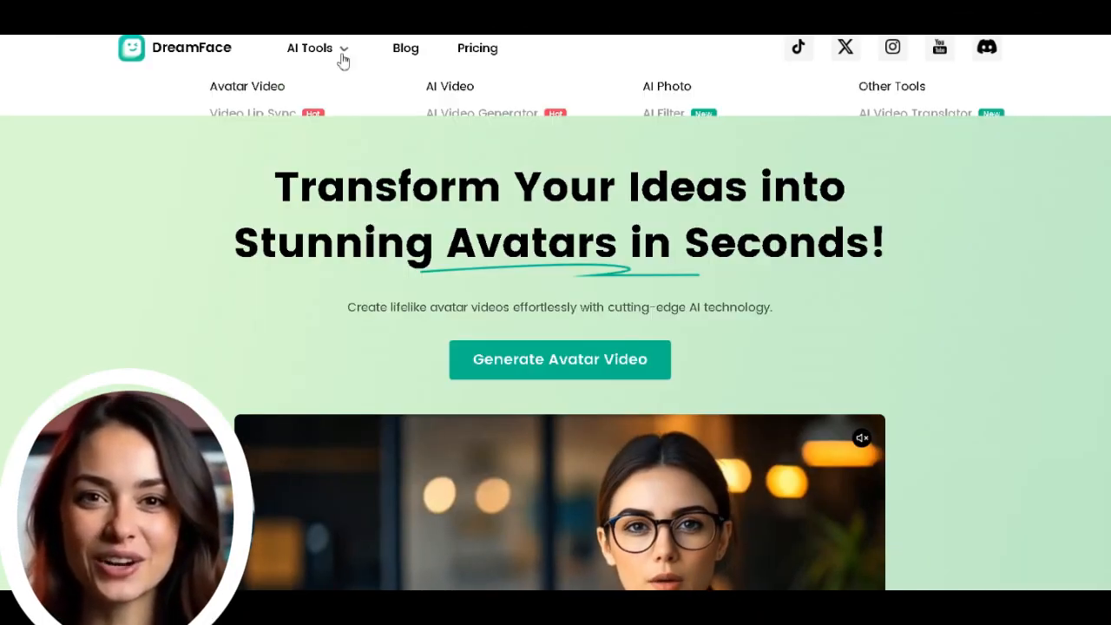
# - Browse DreamFace's AI Tools menu and start Generate Avatar Video
pyautogui.click(309, 49)
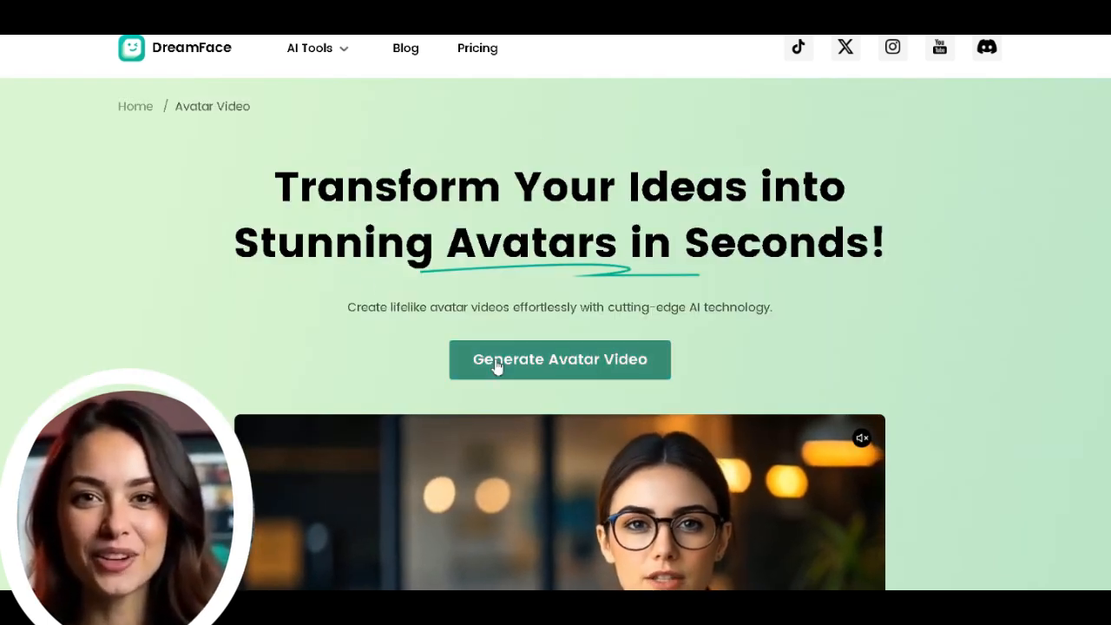
pyautogui.click(559, 359)
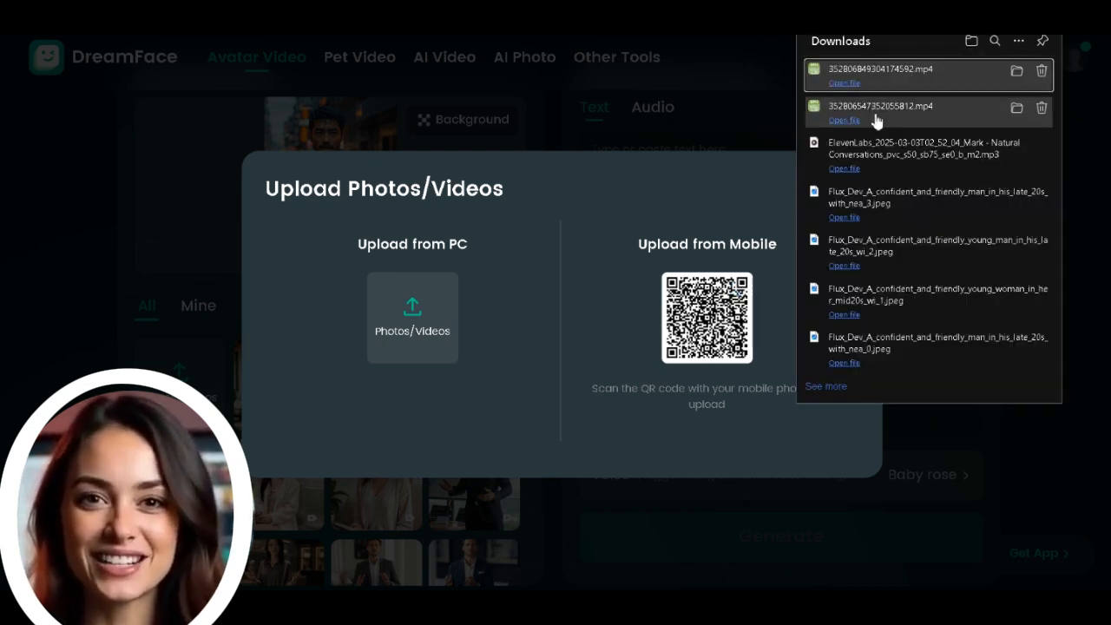
# - Upload the Hailuo hoodie mp4 as the avatar and the ElevenLabs Mark mp3 as its audio
pyautogui.click(413, 316)
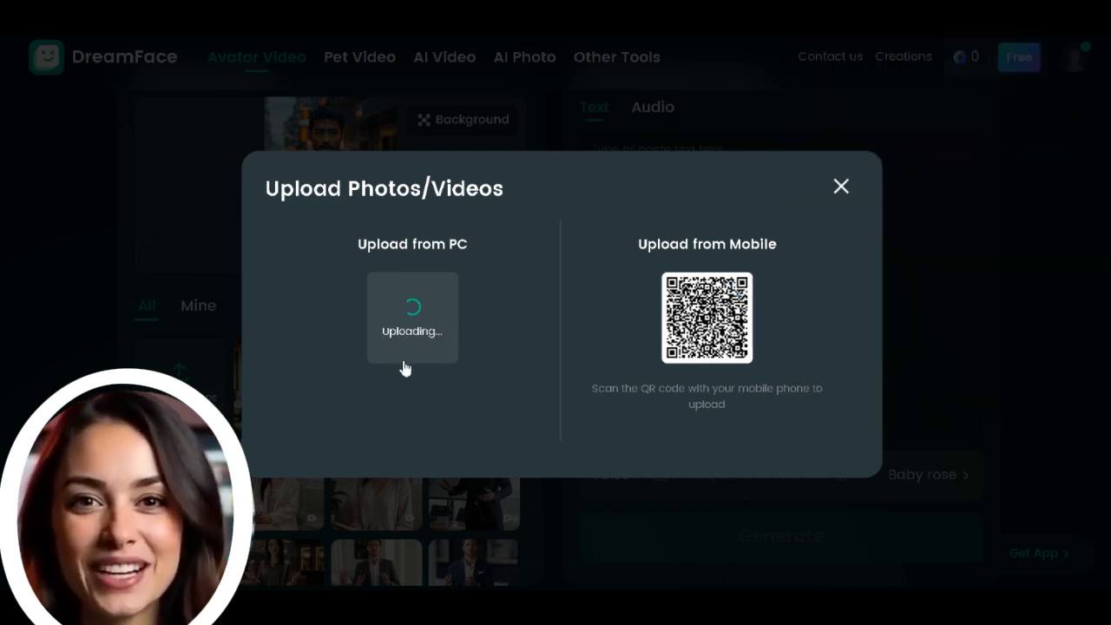
pyautogui.click(840, 186)
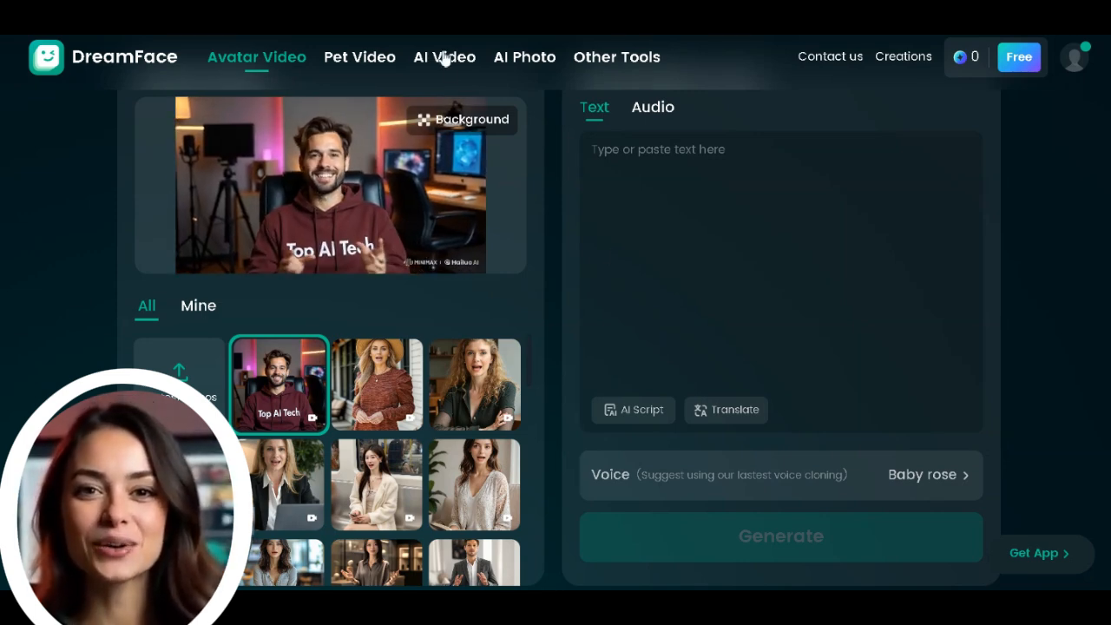
pyautogui.click(462, 118)
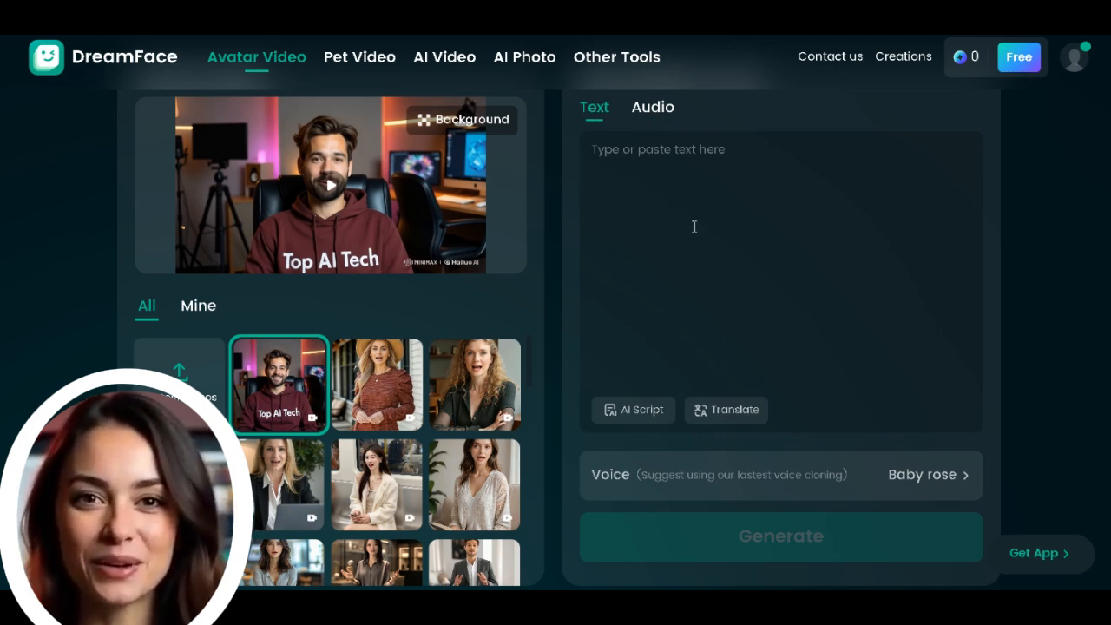
pyautogui.click(653, 107)
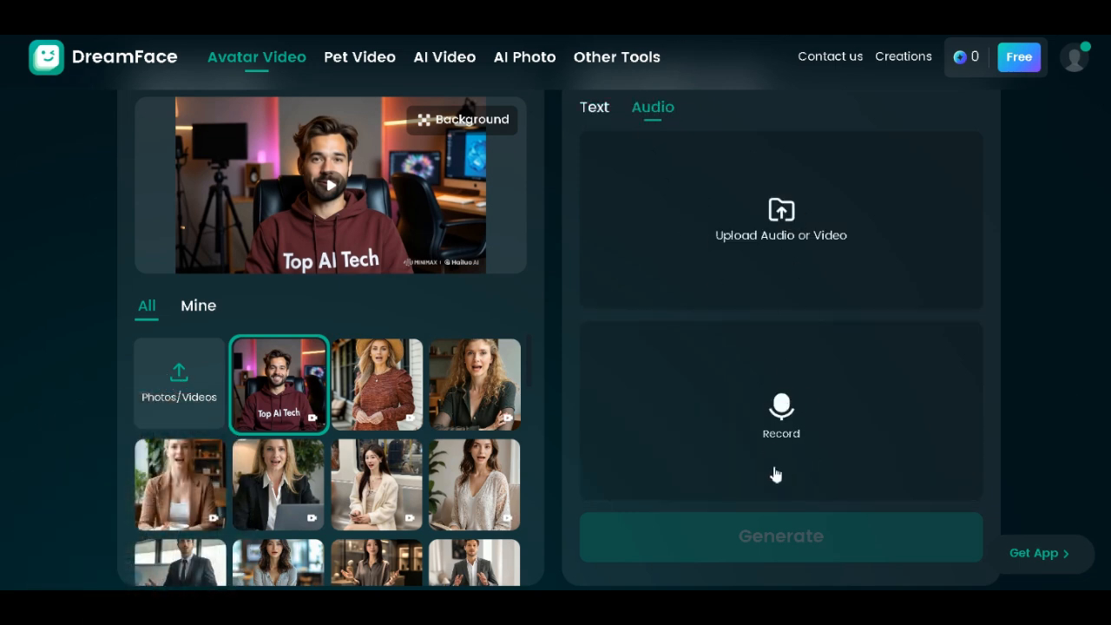
pyautogui.moveTo(814, 377)
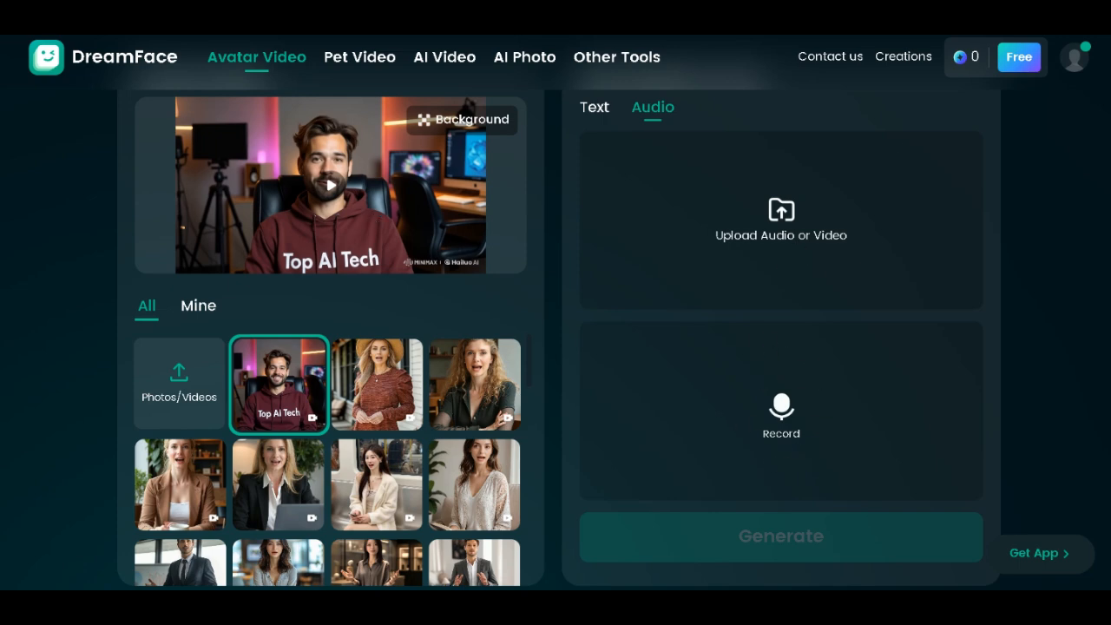
pyautogui.click(781, 219)
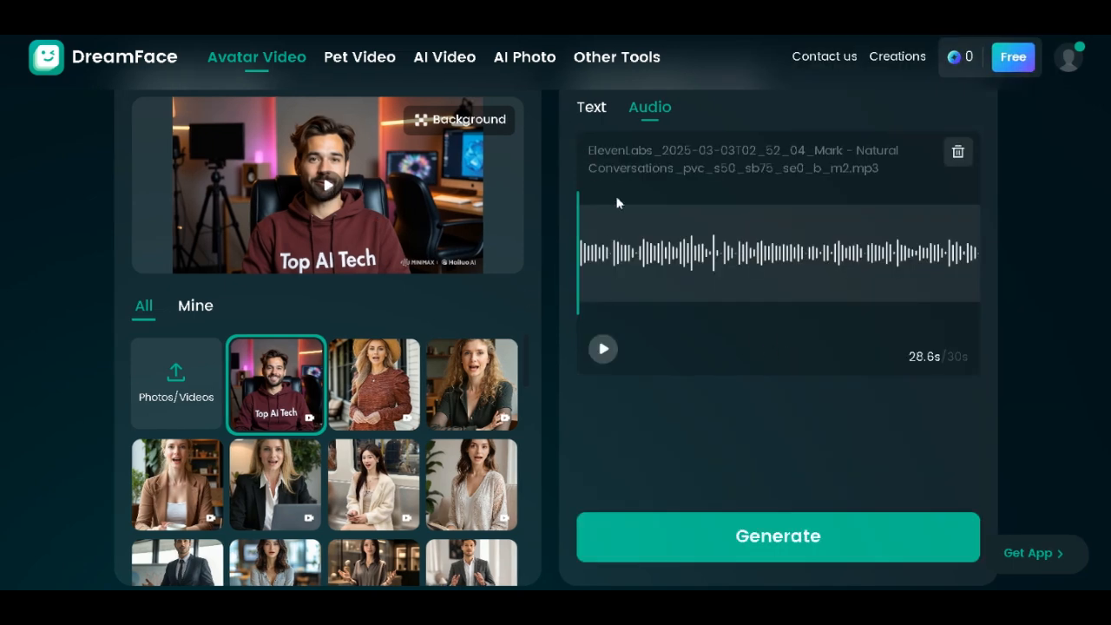
pyautogui.moveTo(856, 193)
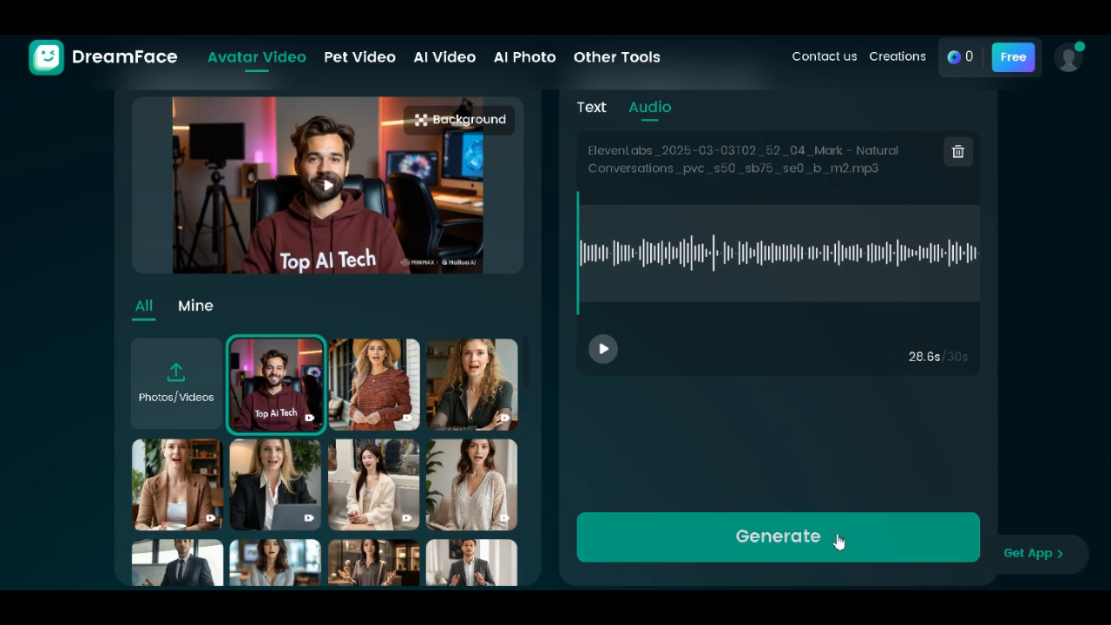
# - Generate the lip-synced avatar video, which brings up DreamFace's subscription plans page
pyautogui.click(778, 535)
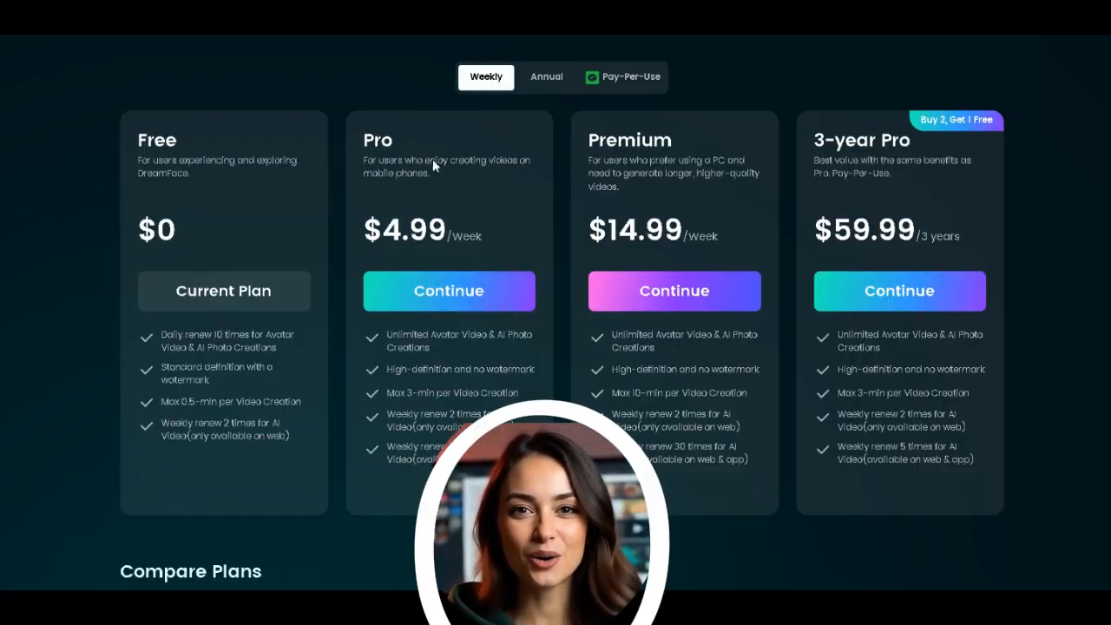
pyautogui.moveTo(467, 264)
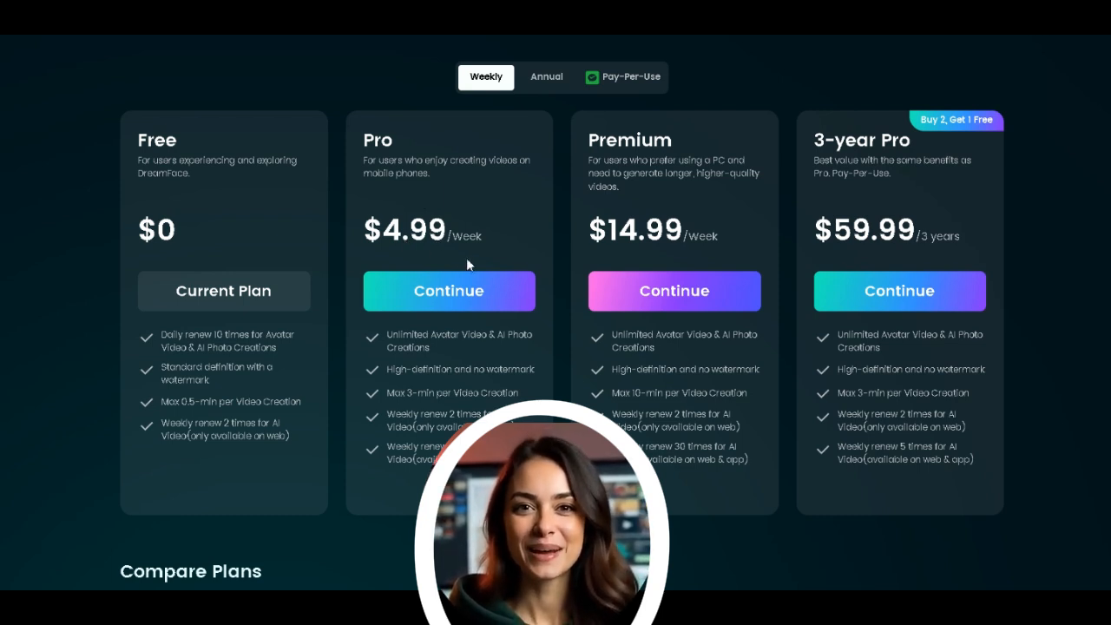
pyautogui.moveTo(946, 247)
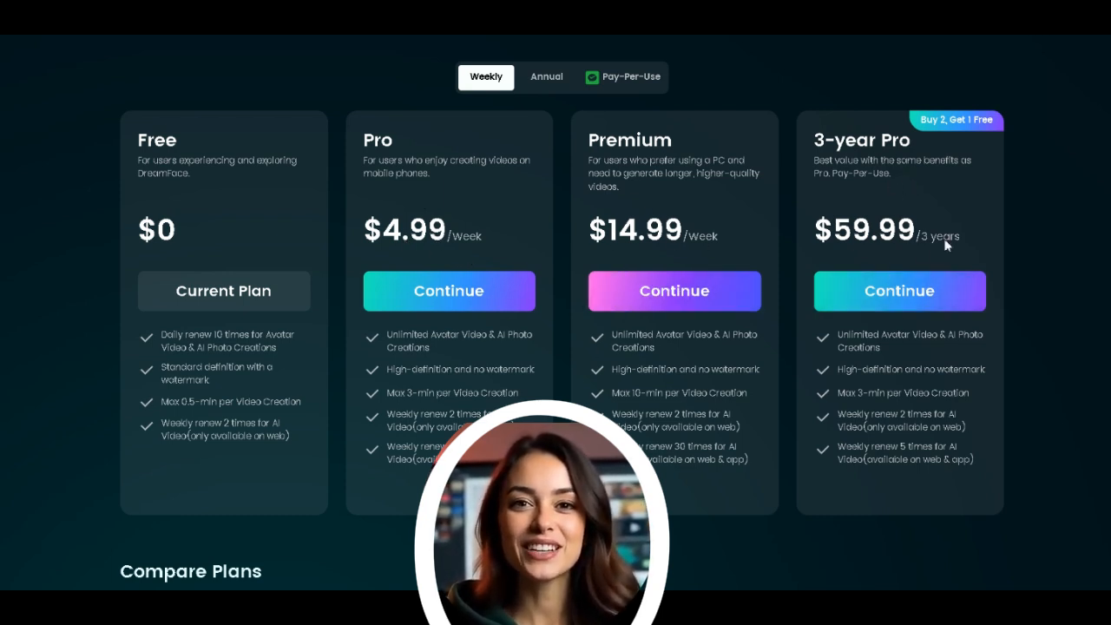